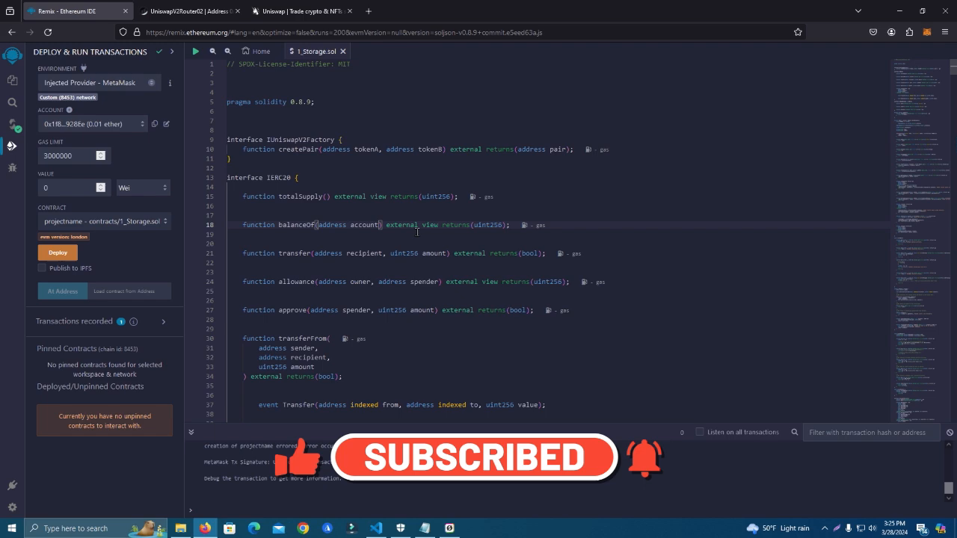
Step: Scroll through the ERC20 implementation toward the main projectname contract declaration
scroll(down, 3)
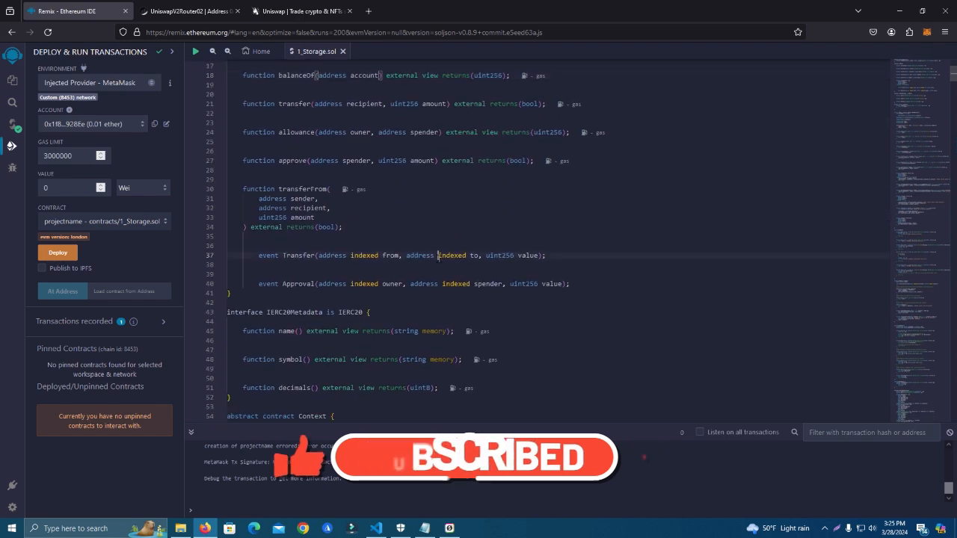
scroll(up, 3)
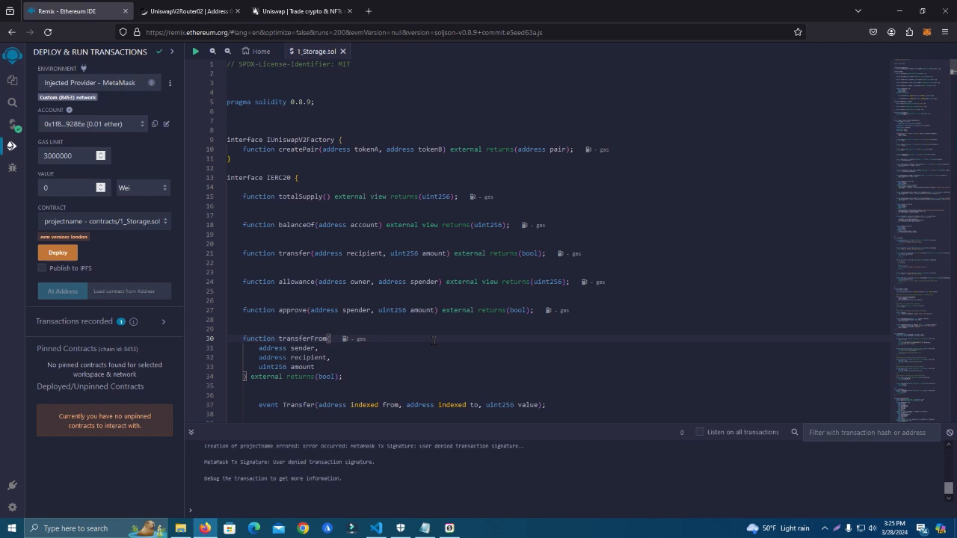
scroll(down, 3)
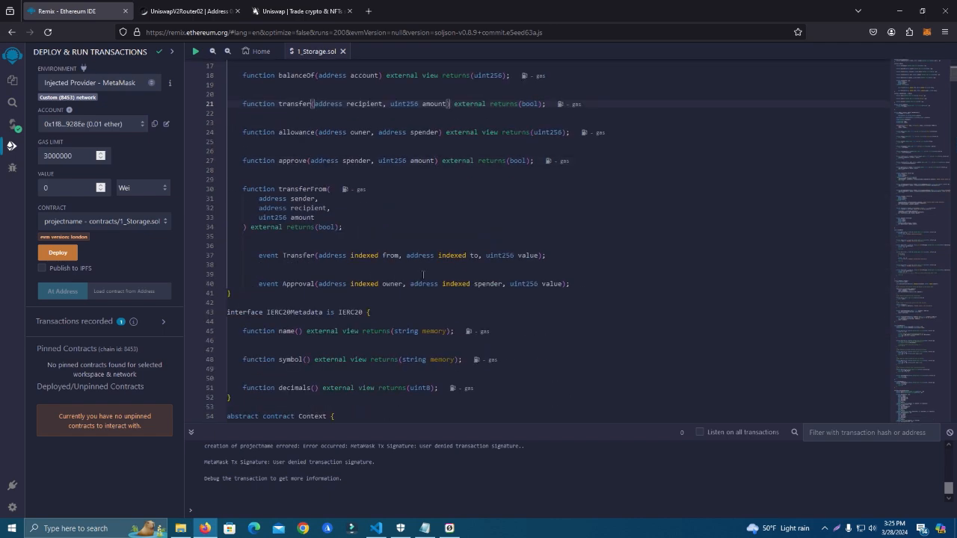
scroll(down, 3)
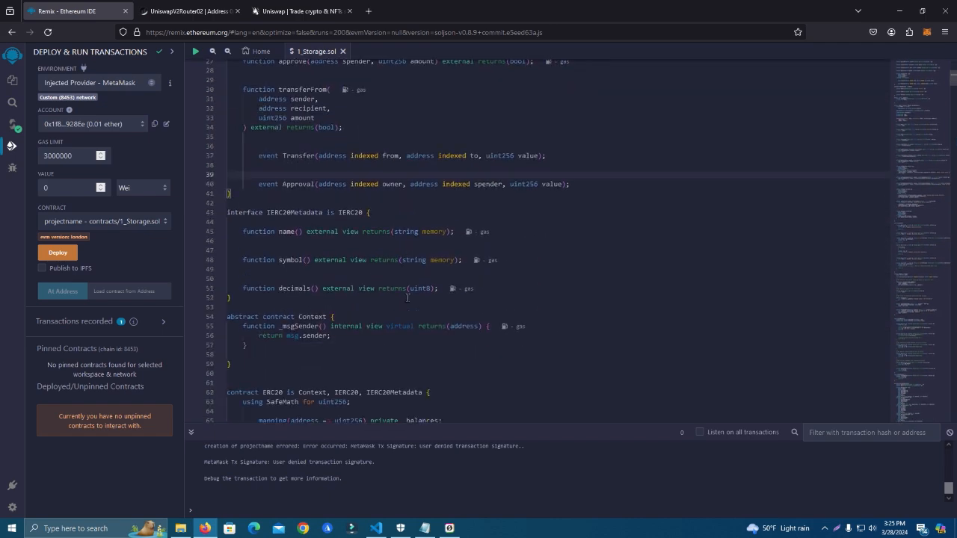
scroll(down, 3)
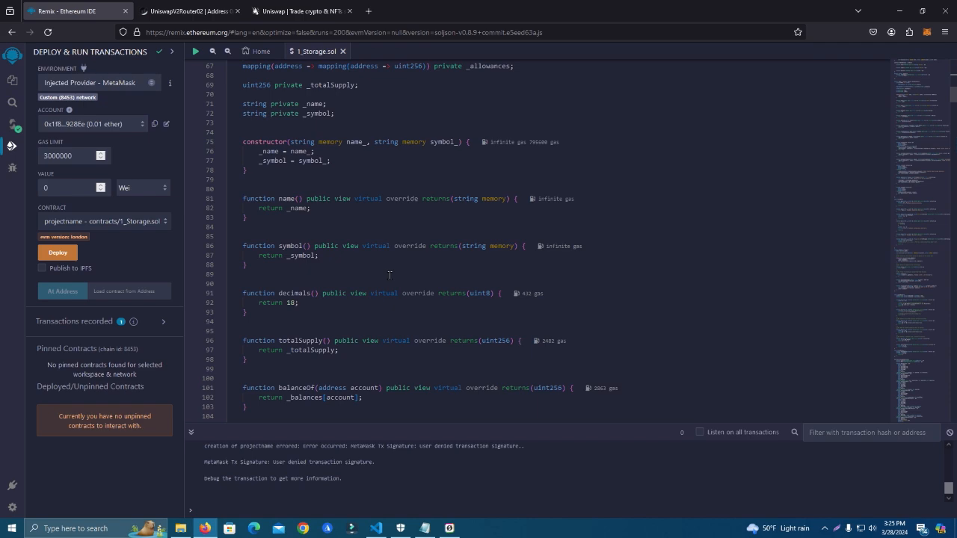
scroll(down, 3)
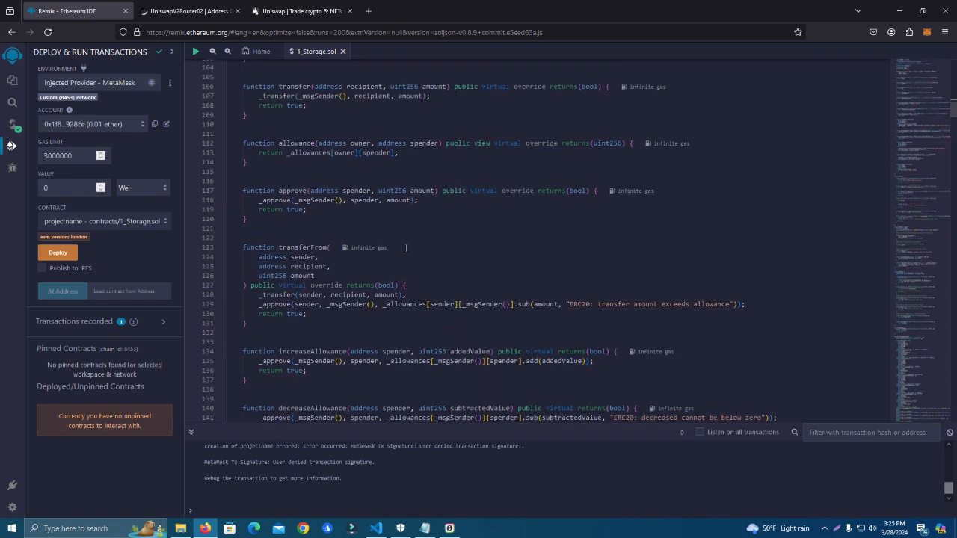
scroll(down, 3)
text(projec)
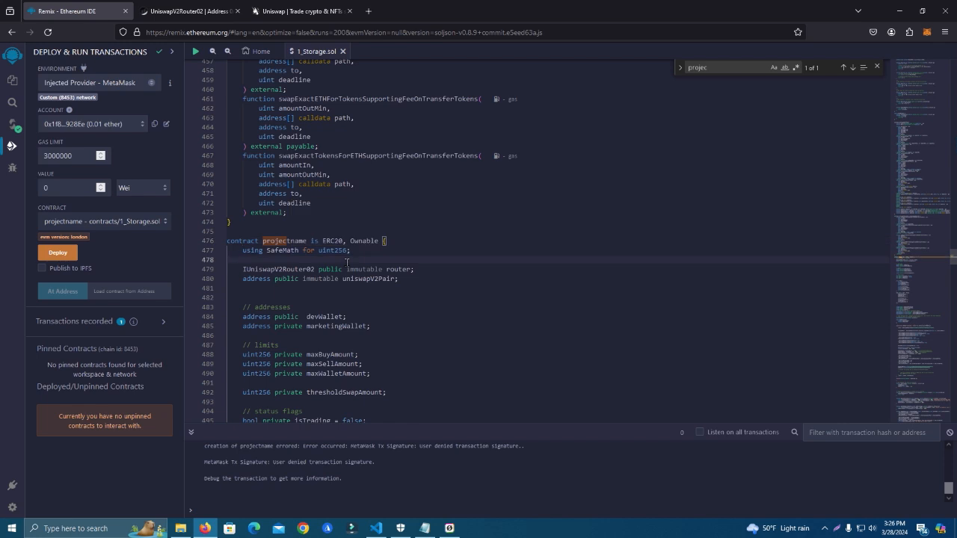
double_click(284, 239)
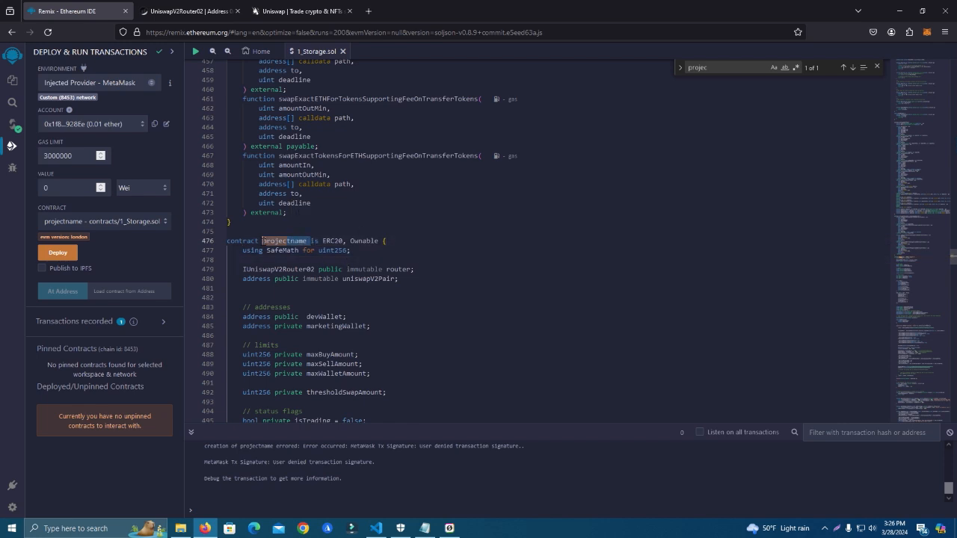
click(356, 269)
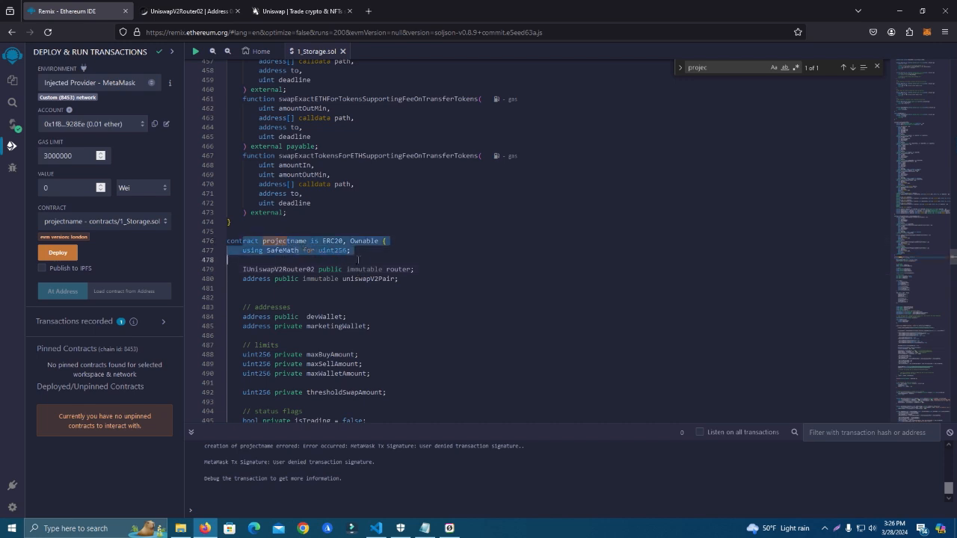
scroll(down, 3)
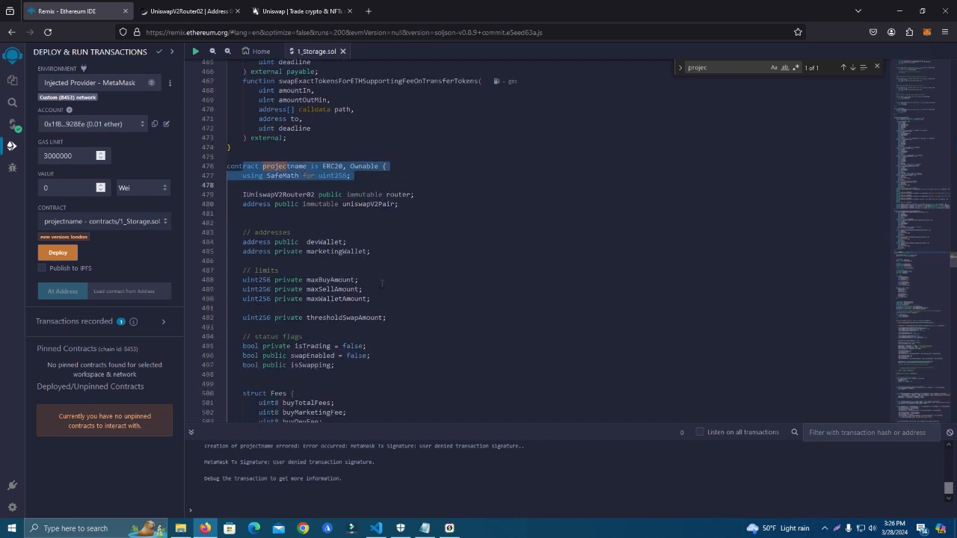
scroll(down, 3)
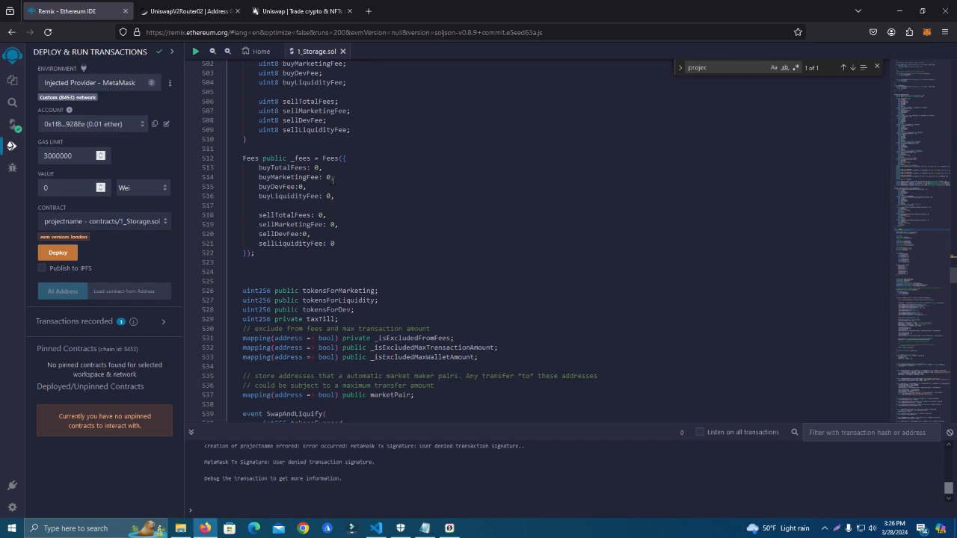
scroll(down, 3)
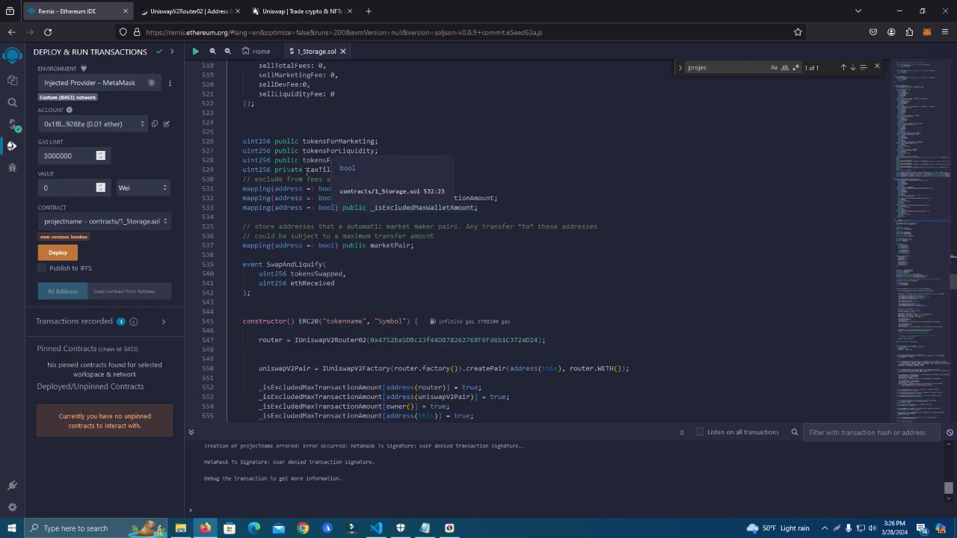
scroll(down, 3)
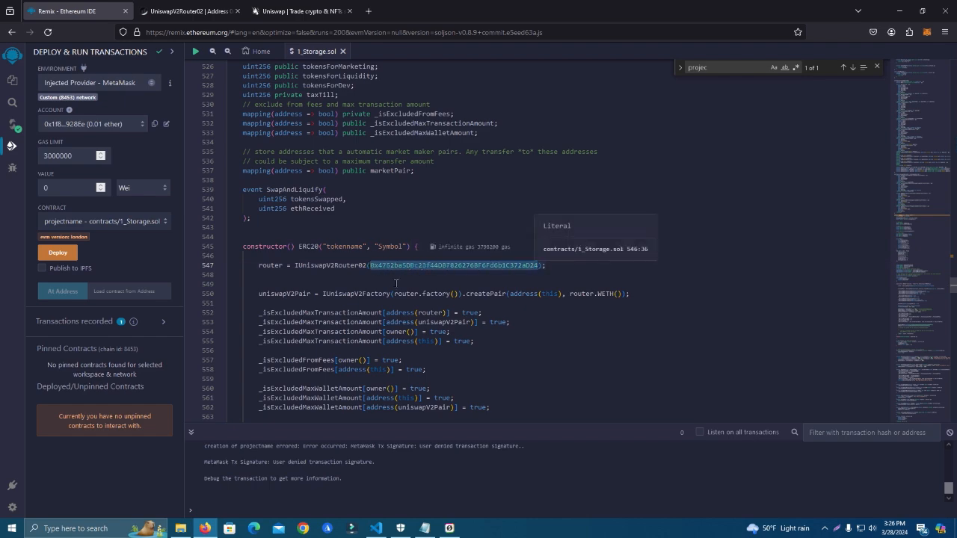
click(186, 11)
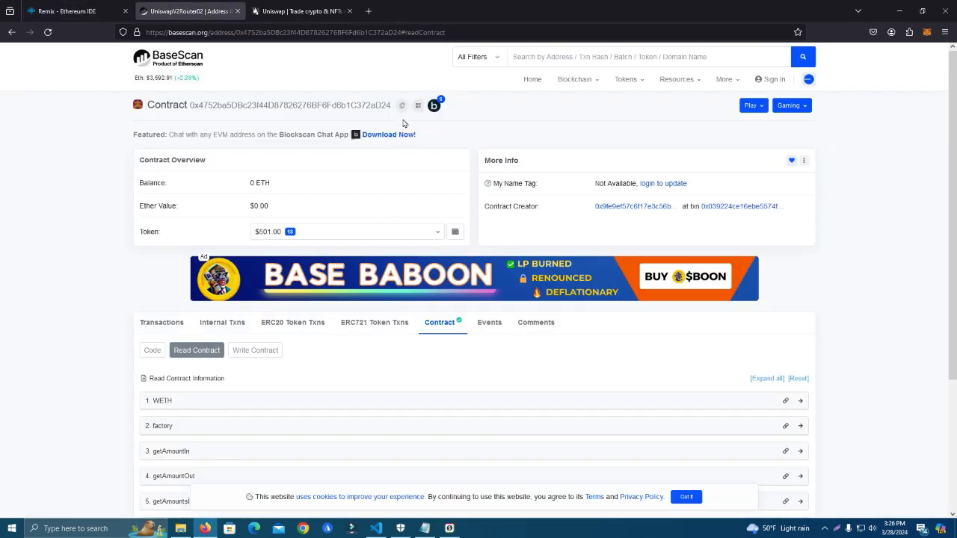
click(67, 12)
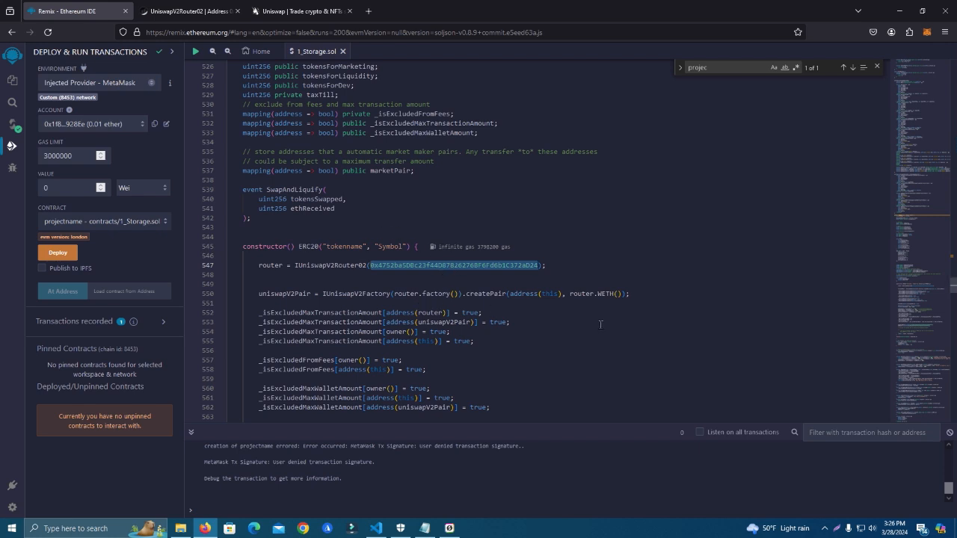
scroll(down, 3)
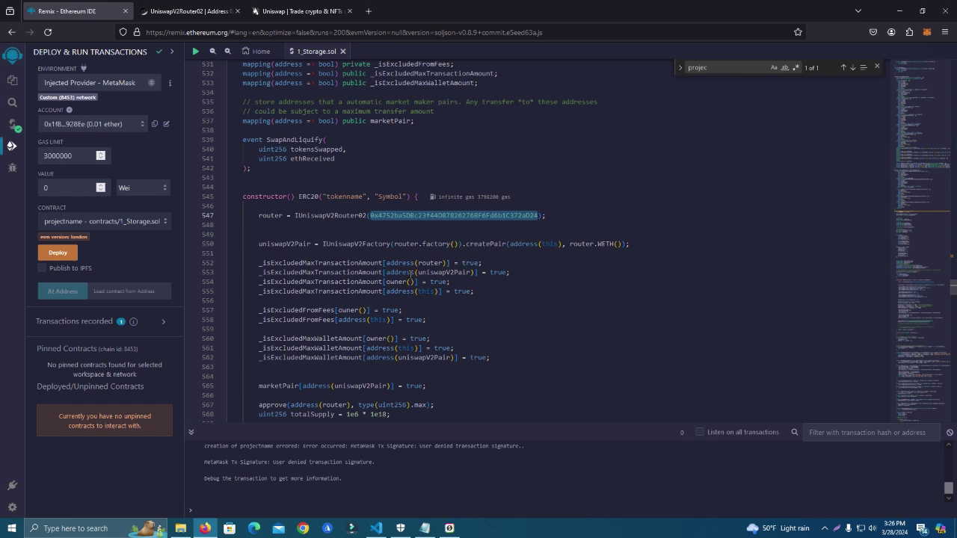
scroll(down, 3)
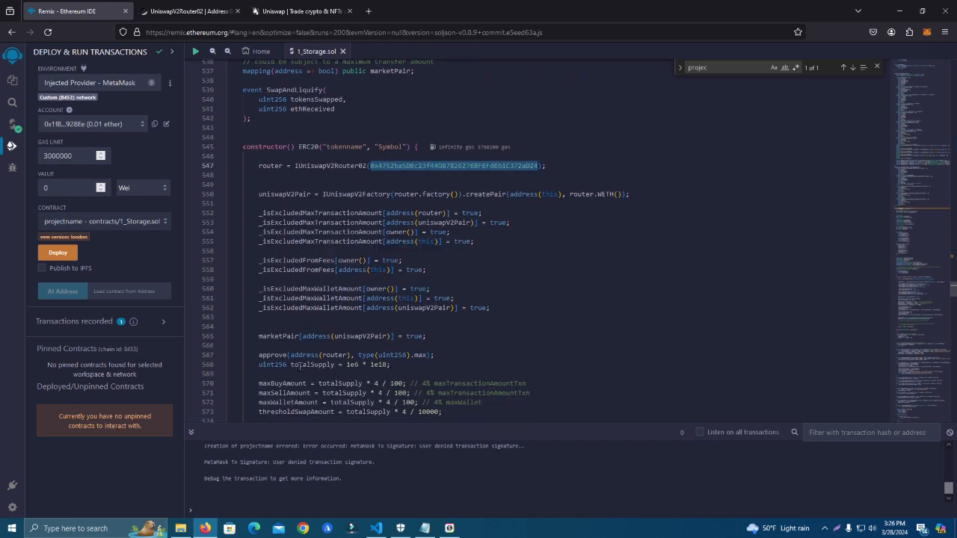
click(388, 365)
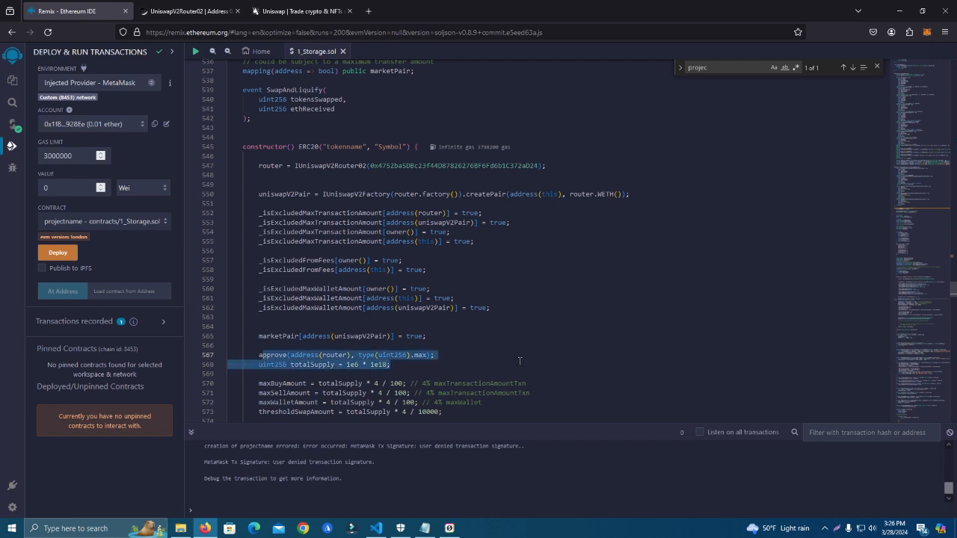
scroll(down, 3)
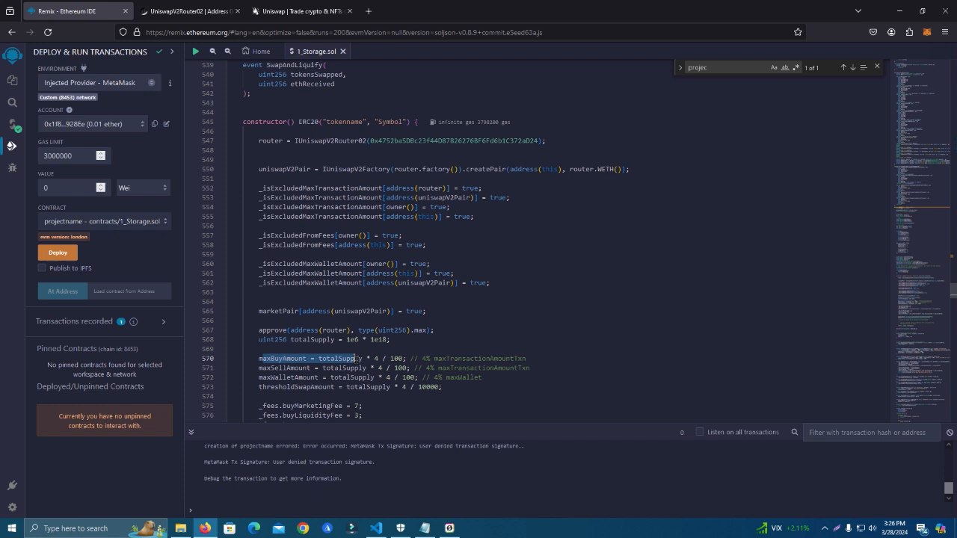
click(350, 368)
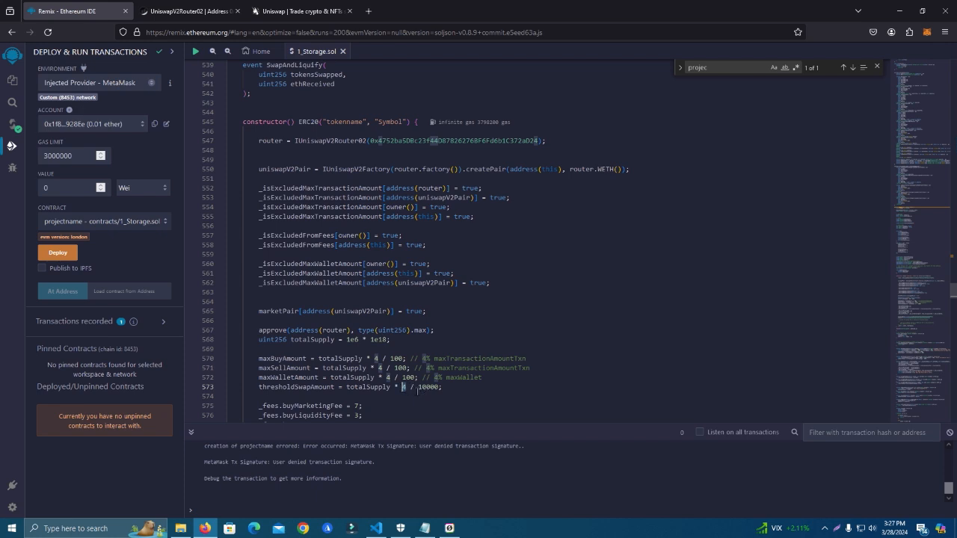
mouse_move(404, 387)
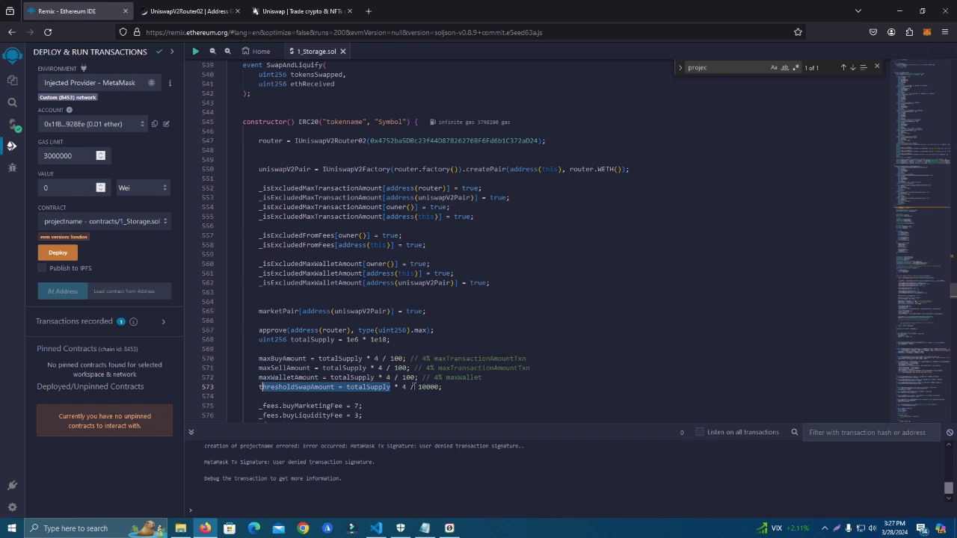
double_click(428, 387)
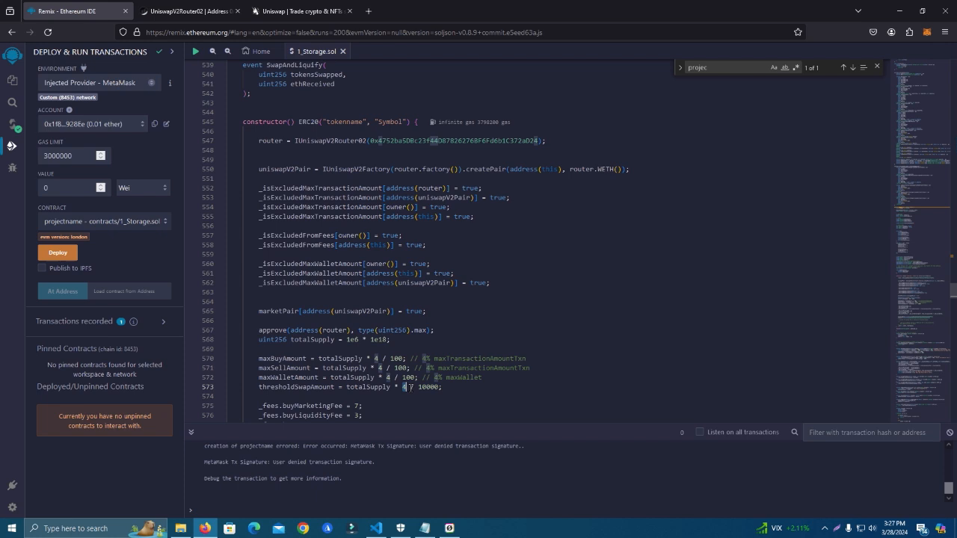
double_click(425, 388)
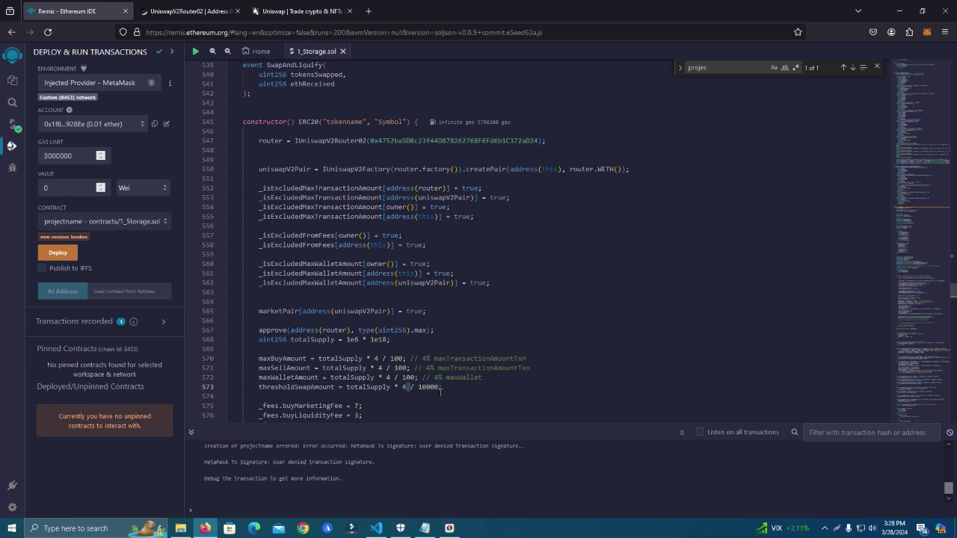
scroll(down, 3)
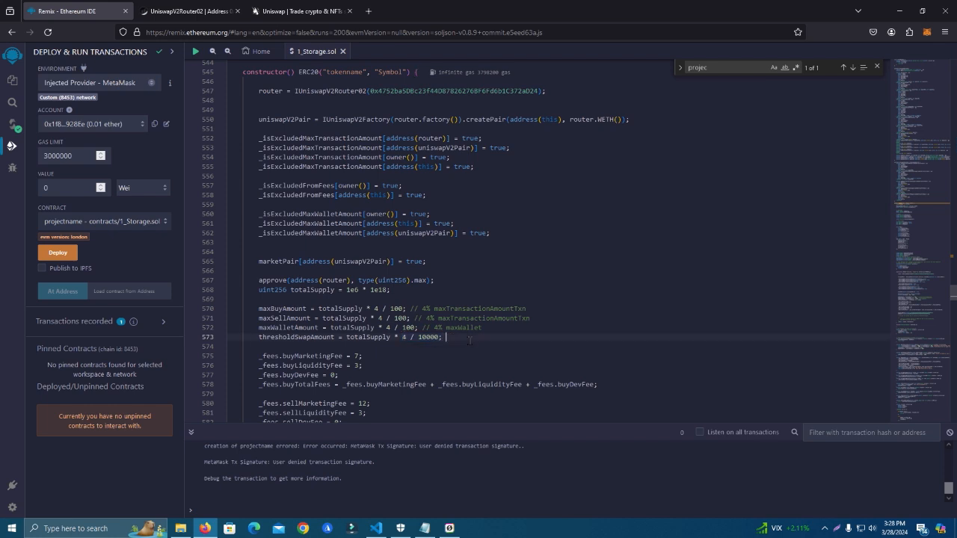
triple_click(351, 338)
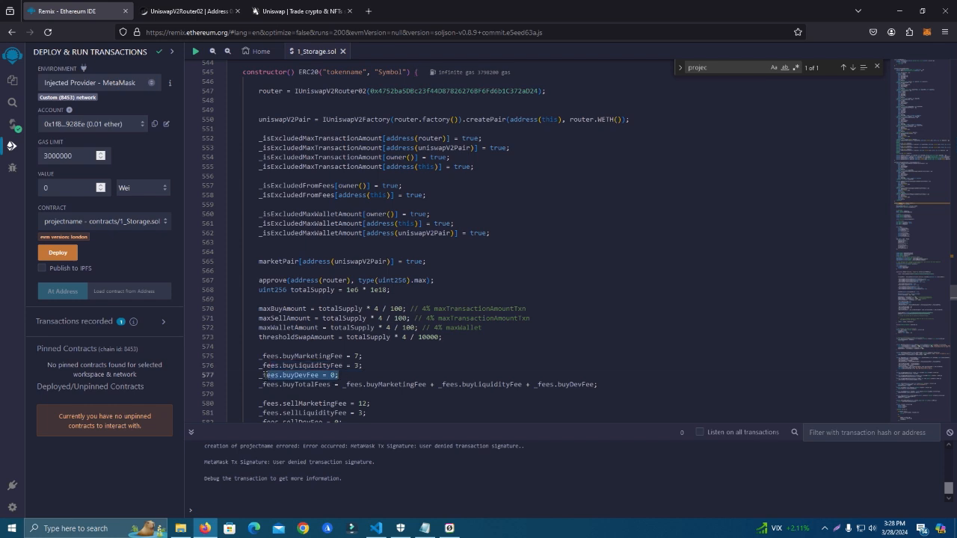
click(337, 374)
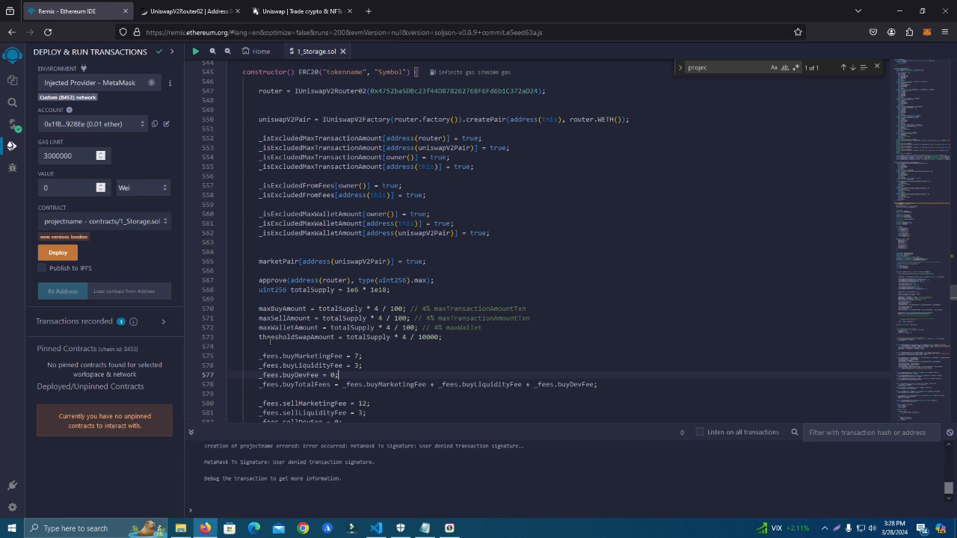
scroll(down, 3)
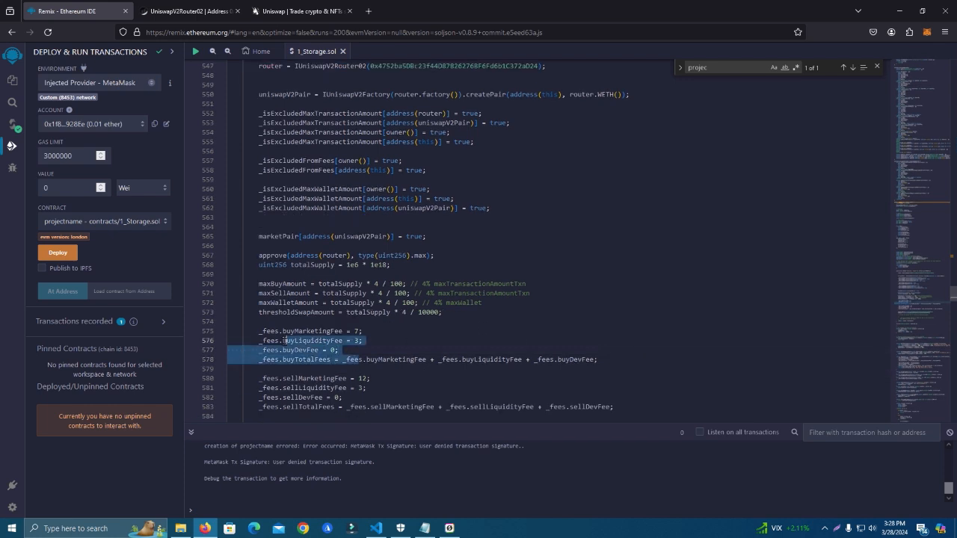
scroll(down, 3)
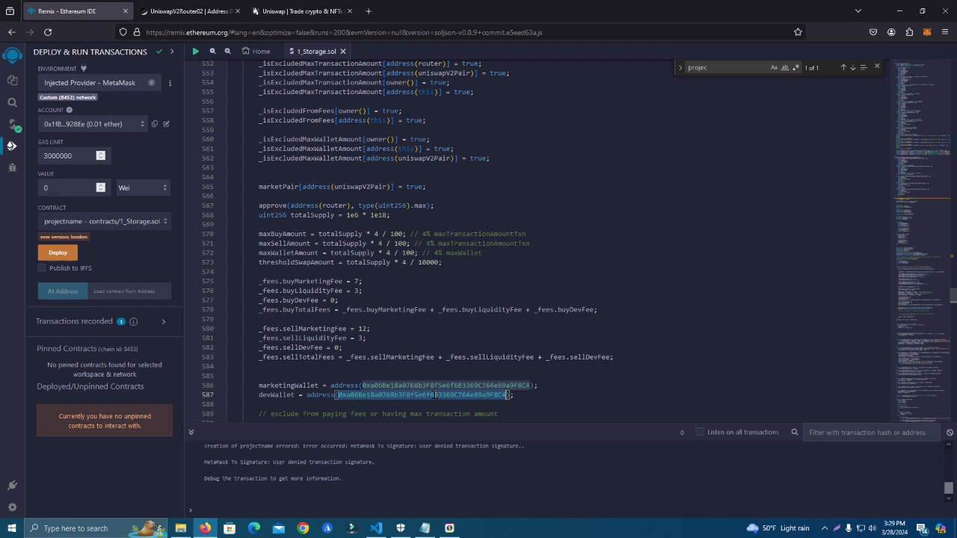
scroll(down, 3)
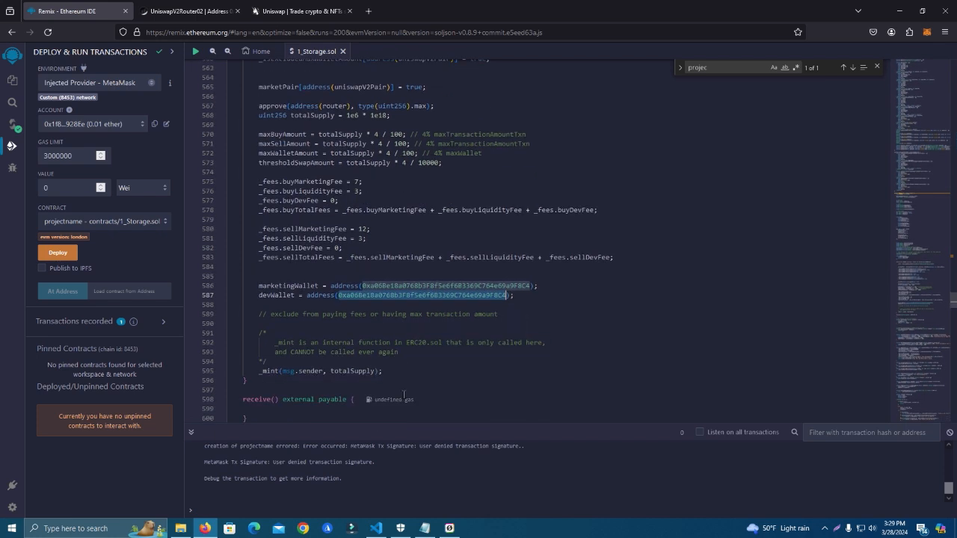
scroll(down, 3)
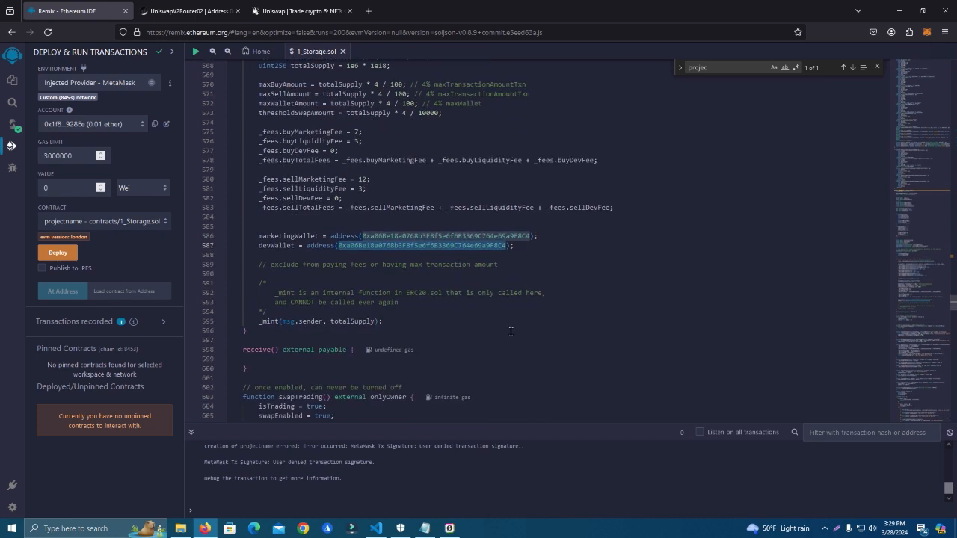
scroll(down, 3)
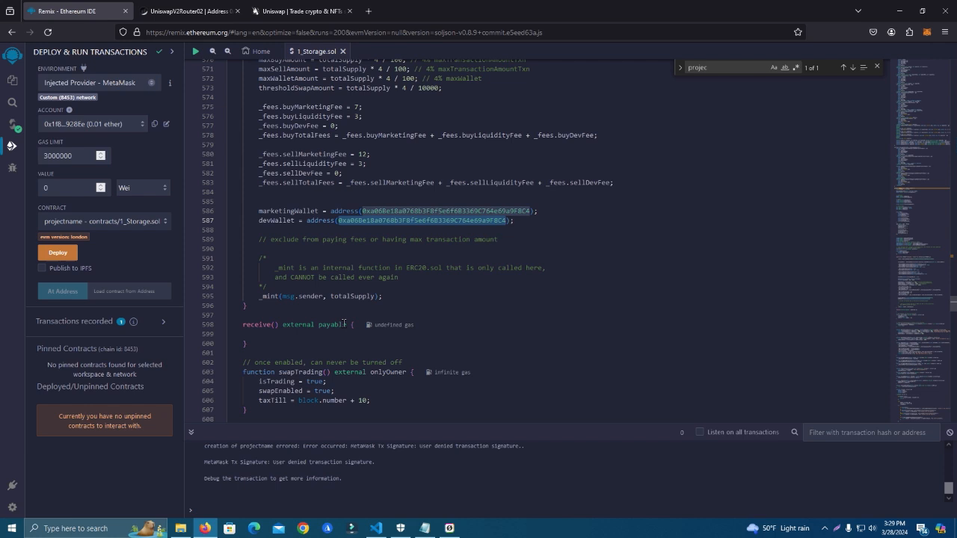
scroll(down, 3)
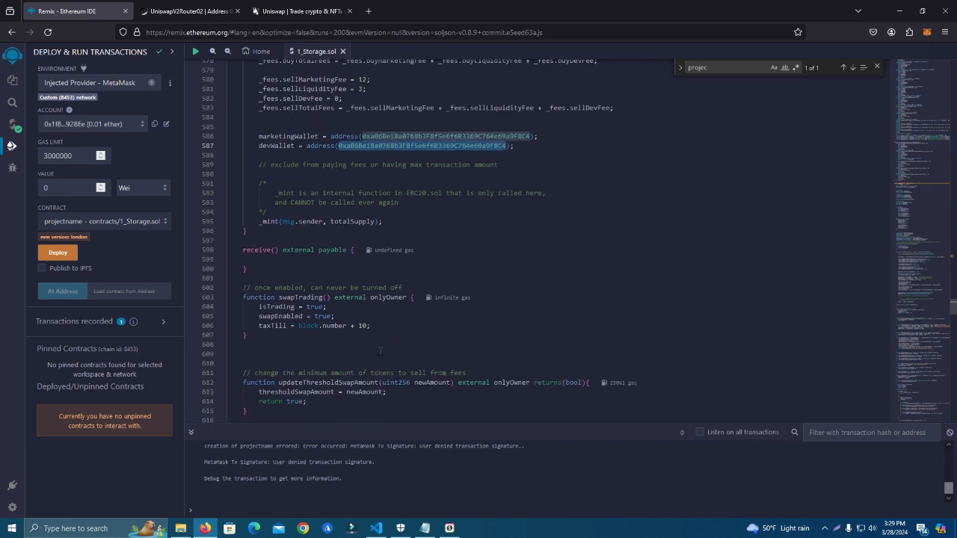
double_click(307, 296)
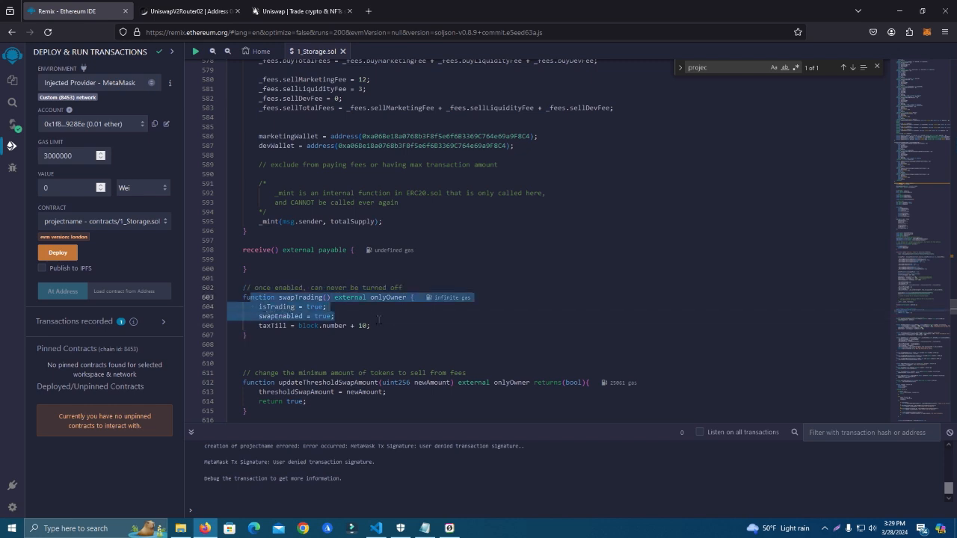
click(371, 326)
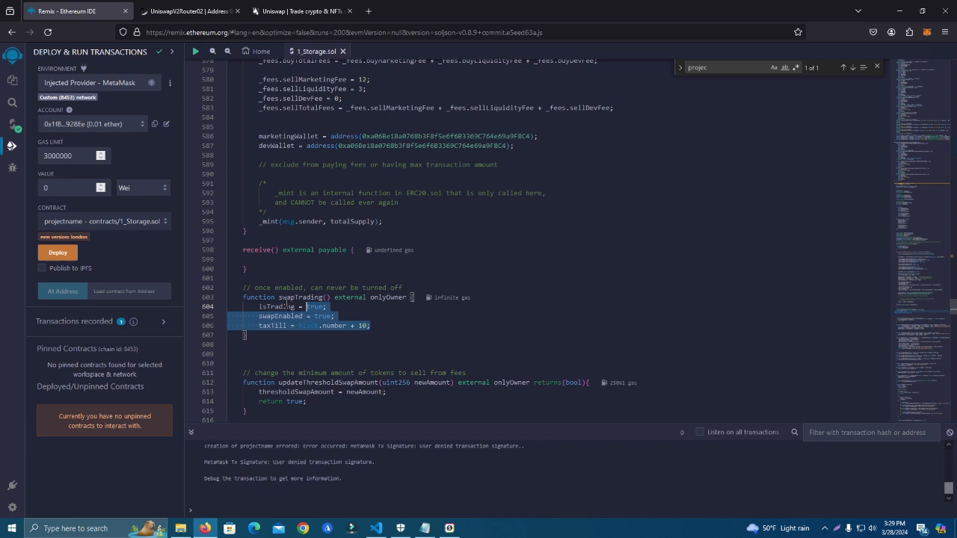
click(371, 326)
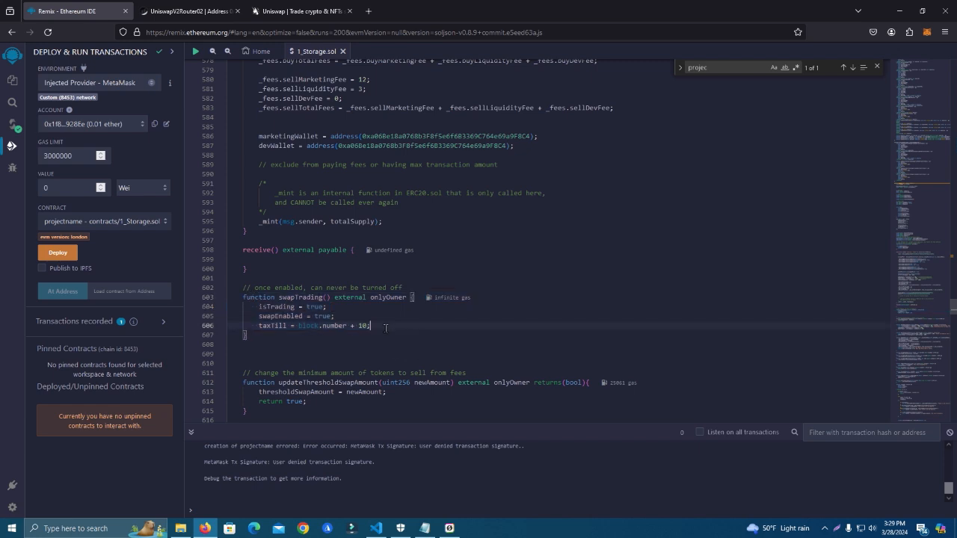
drag(245, 296, 370, 326)
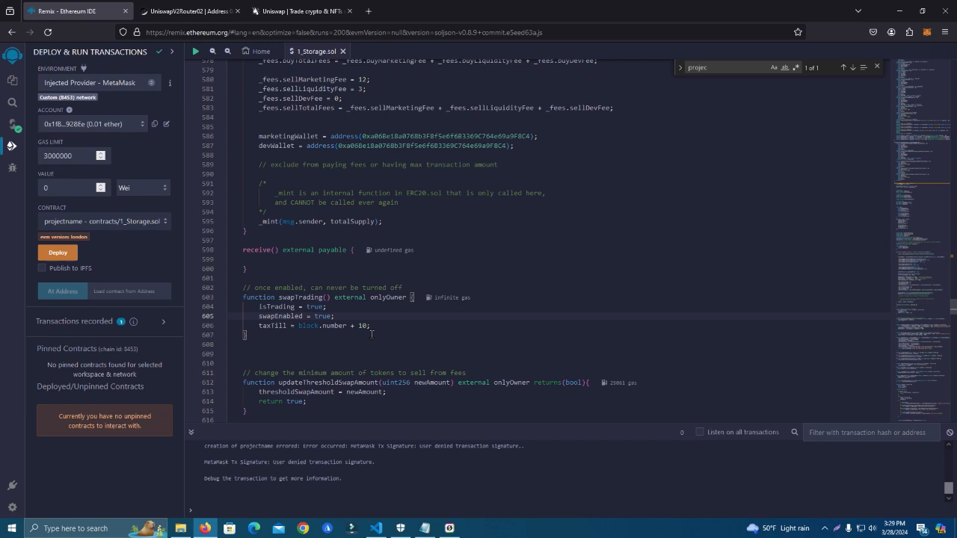
drag(243, 296, 370, 326)
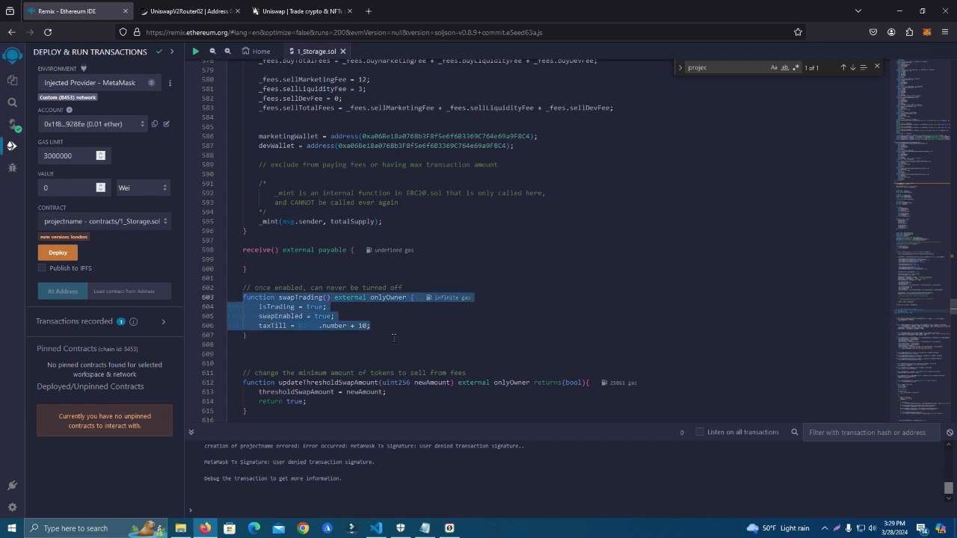
scroll(down, 3)
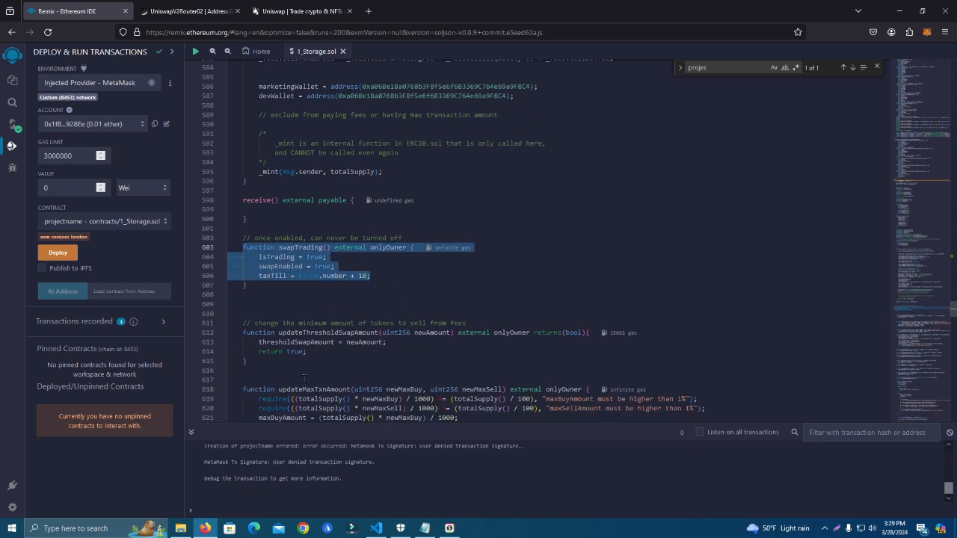
scroll(up, 3)
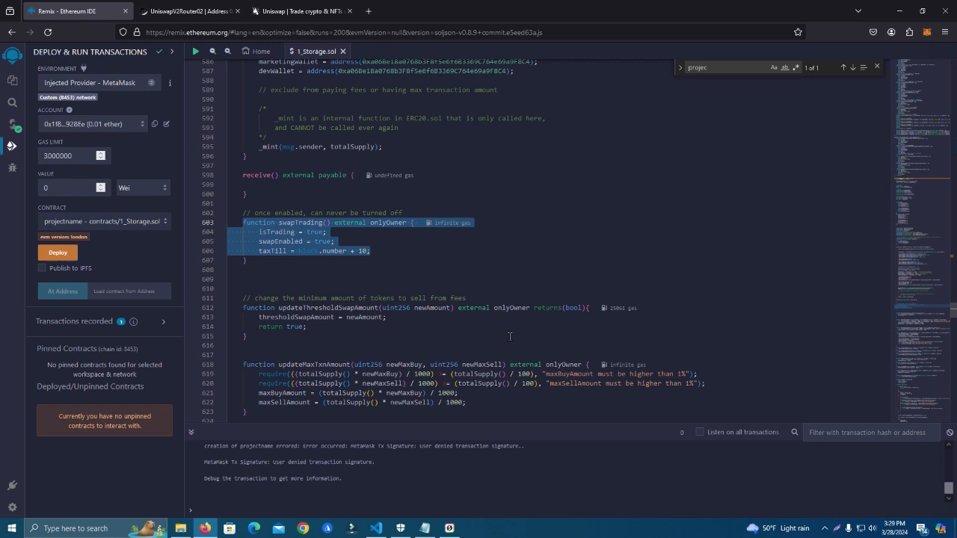
click(486, 298)
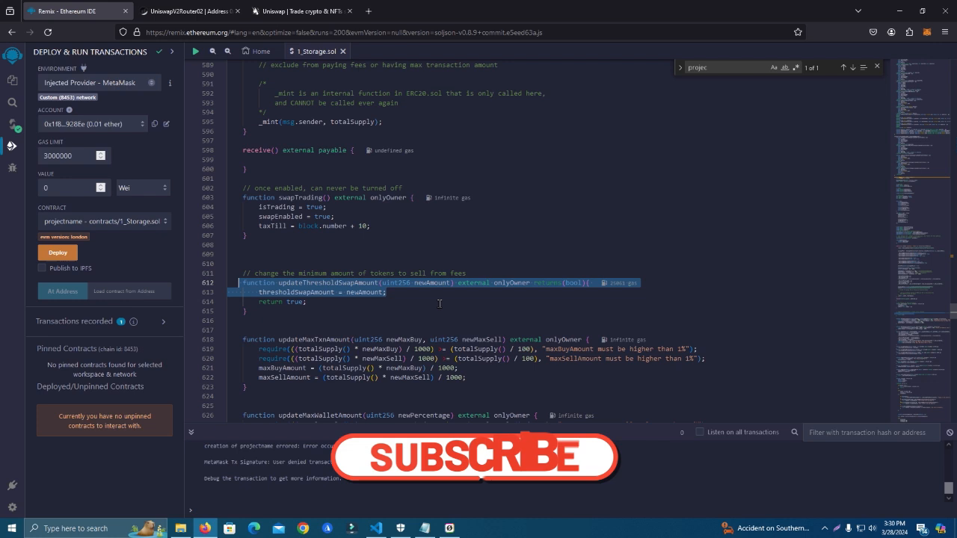
scroll(down, 3)
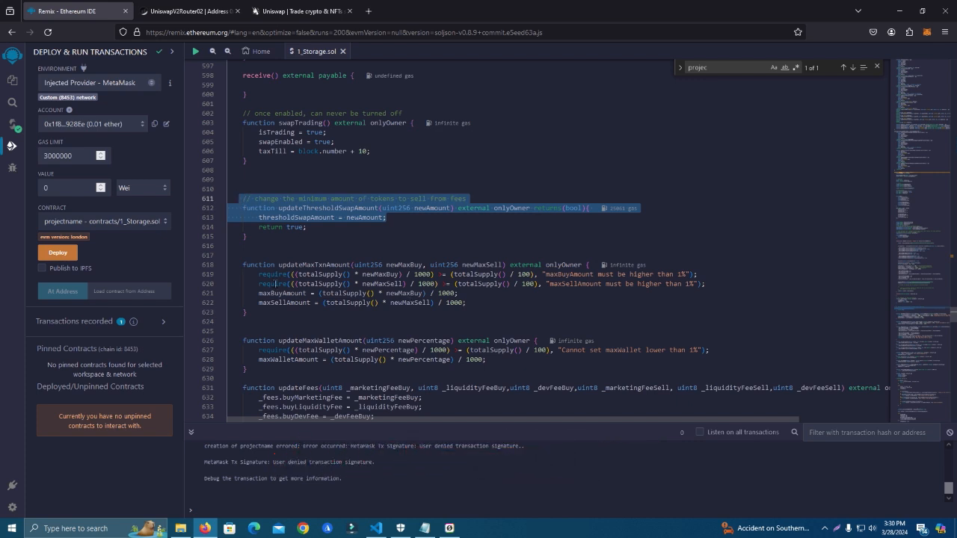
scroll(down, 3)
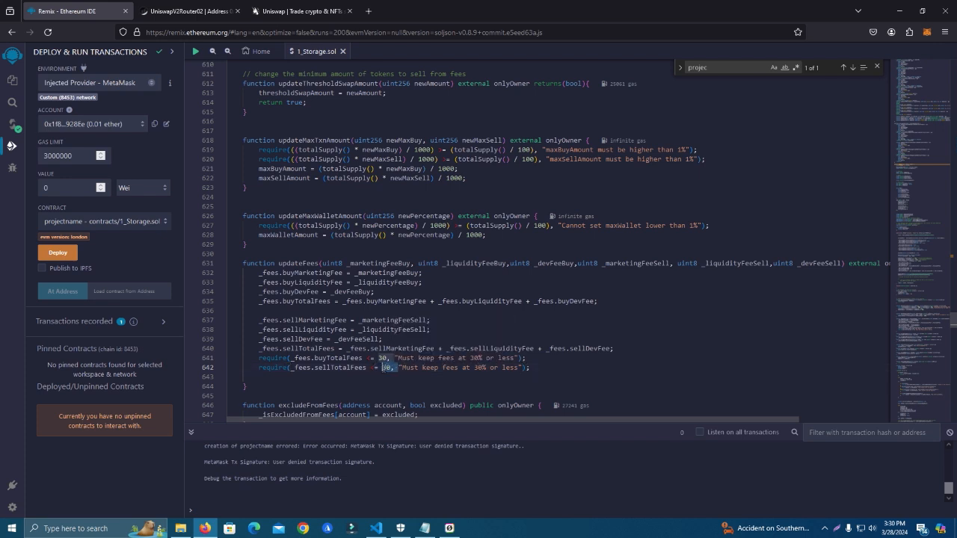
mouse_move(386, 368)
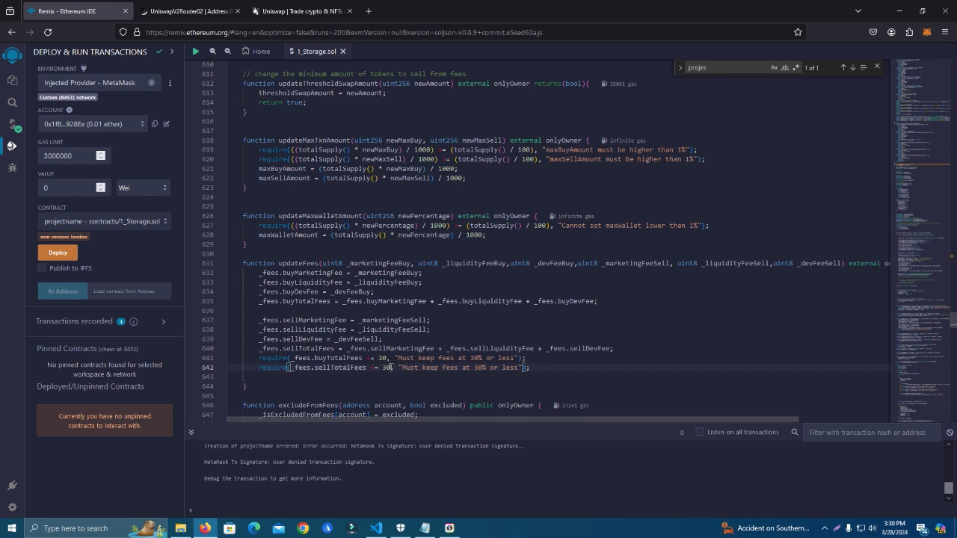
Step: Cap buyTotalFees and sellTotalFees at 10 in updateFees, then continue down the contract
text(10)
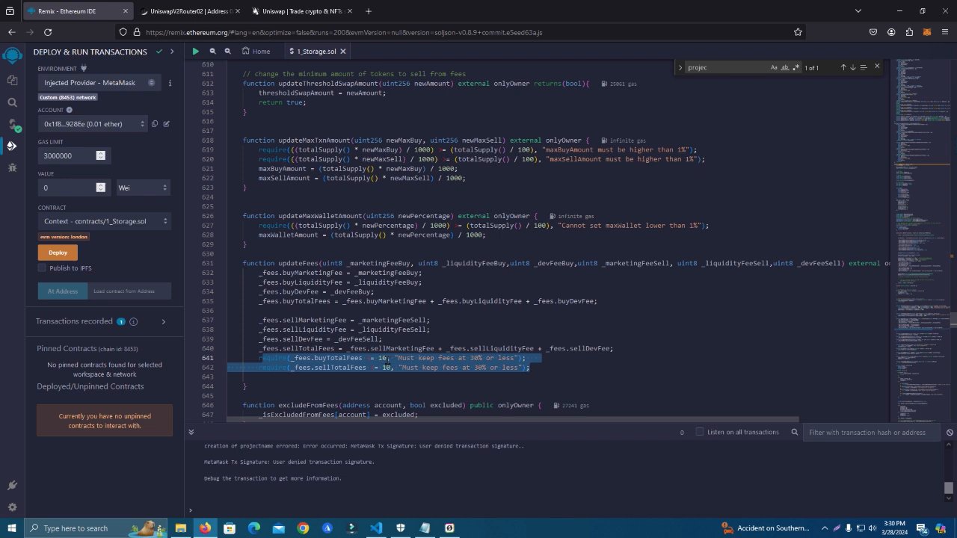
click(383, 357)
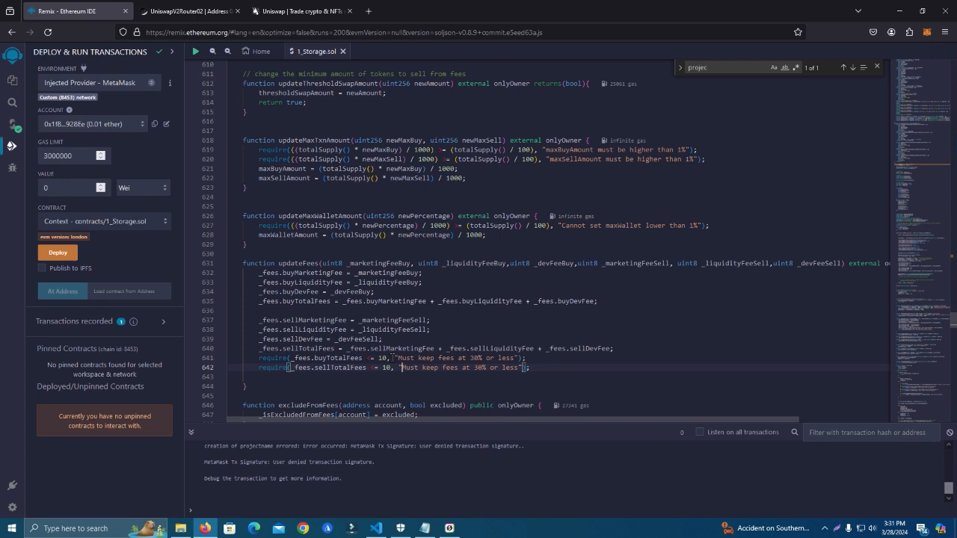
mouse_move(382, 358)
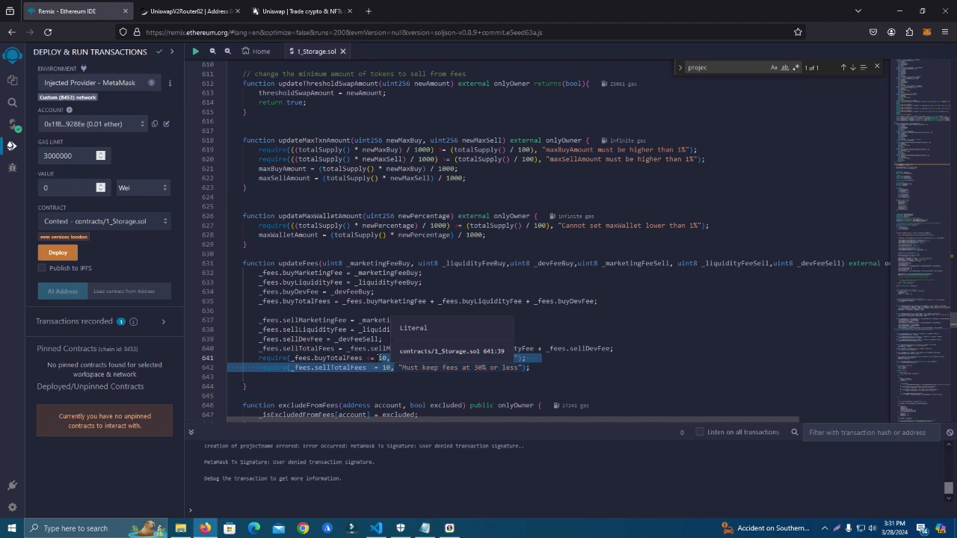
scroll(down, 3)
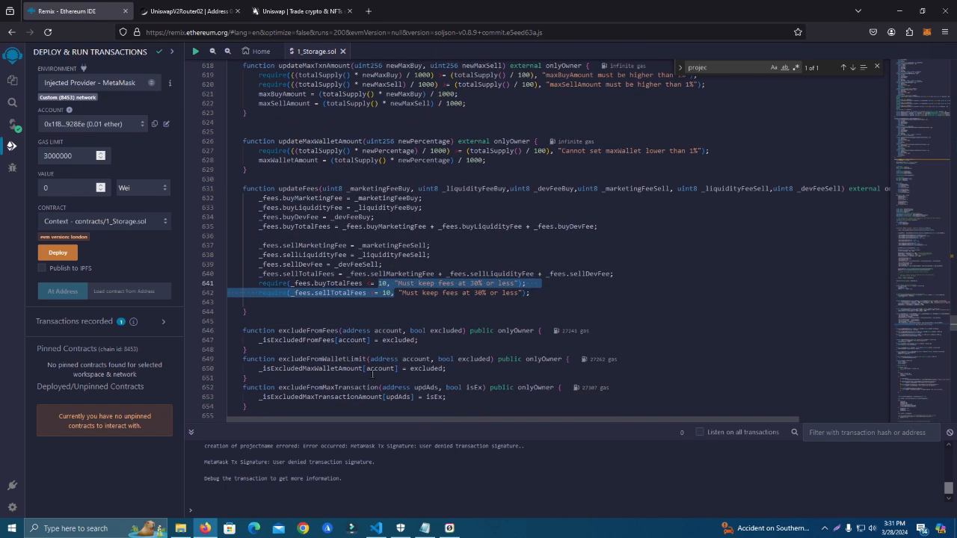
scroll(down, 3)
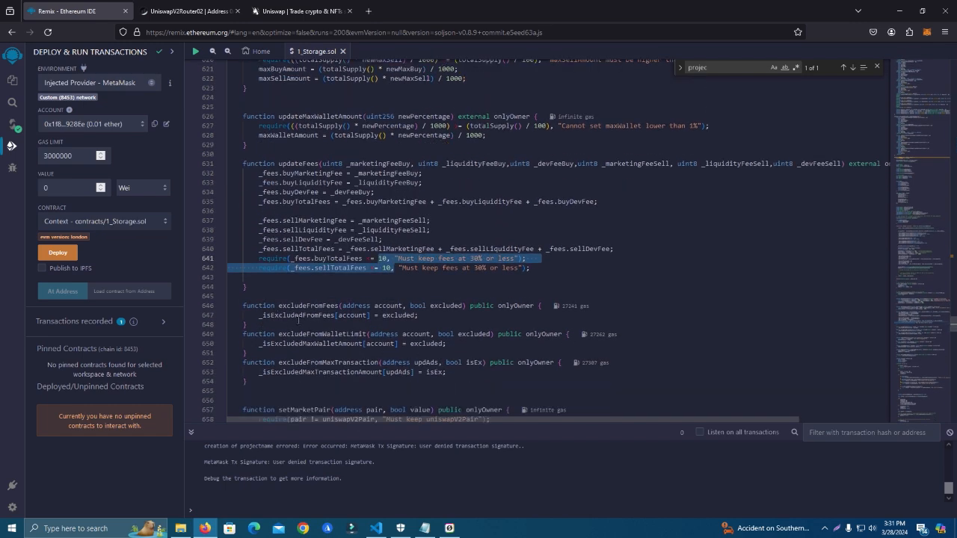
scroll(down, 3)
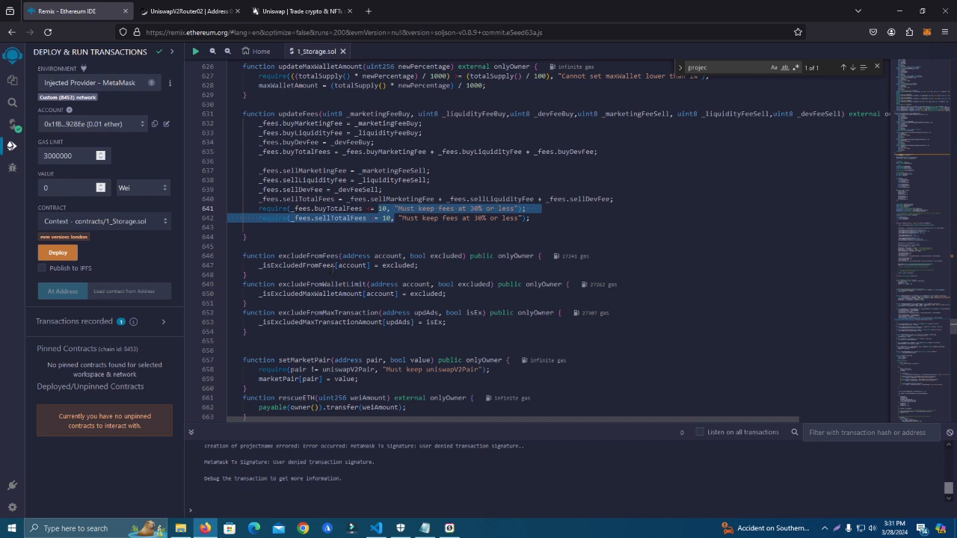
mouse_move(355, 291)
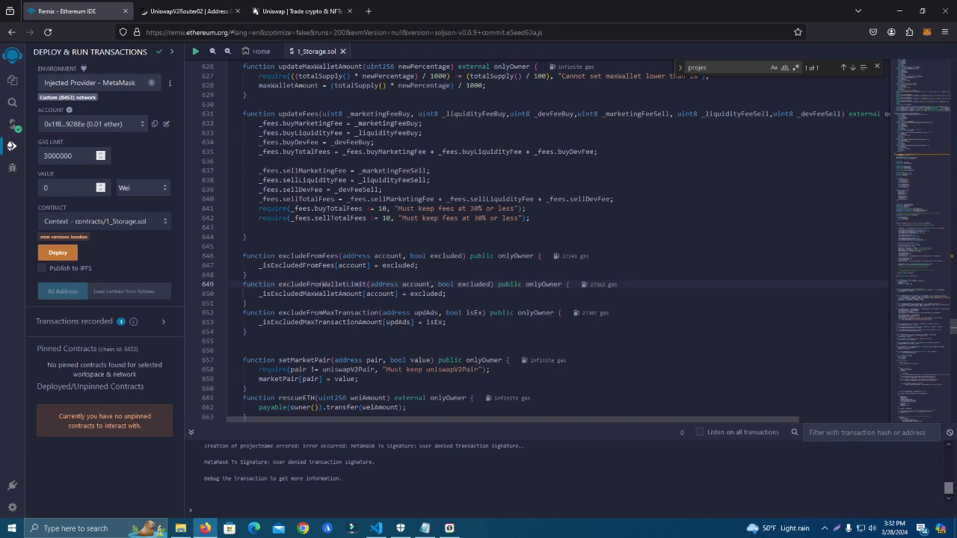
Step: Review the exclusion, market-pair, rescue, setWallets and _transfer functions
scroll(down, 3)
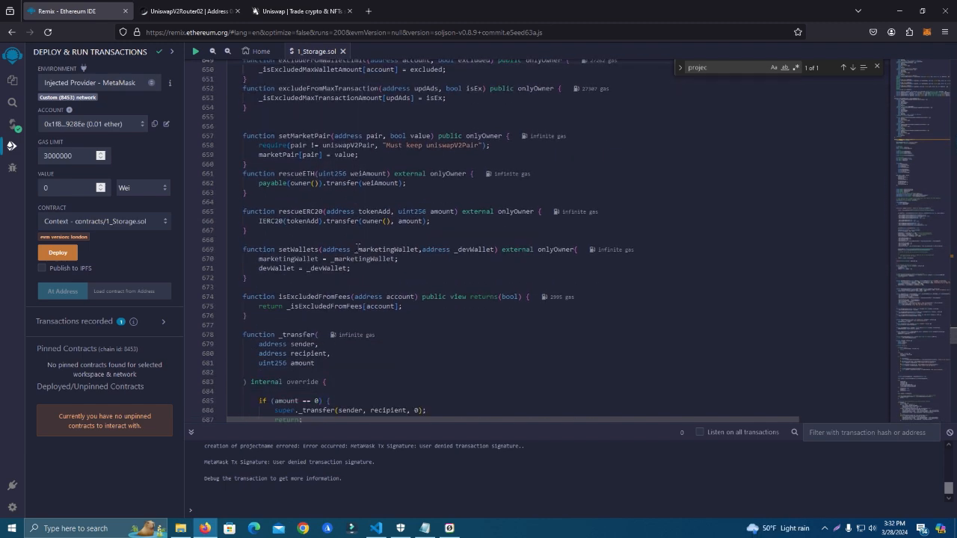
scroll(up, 3)
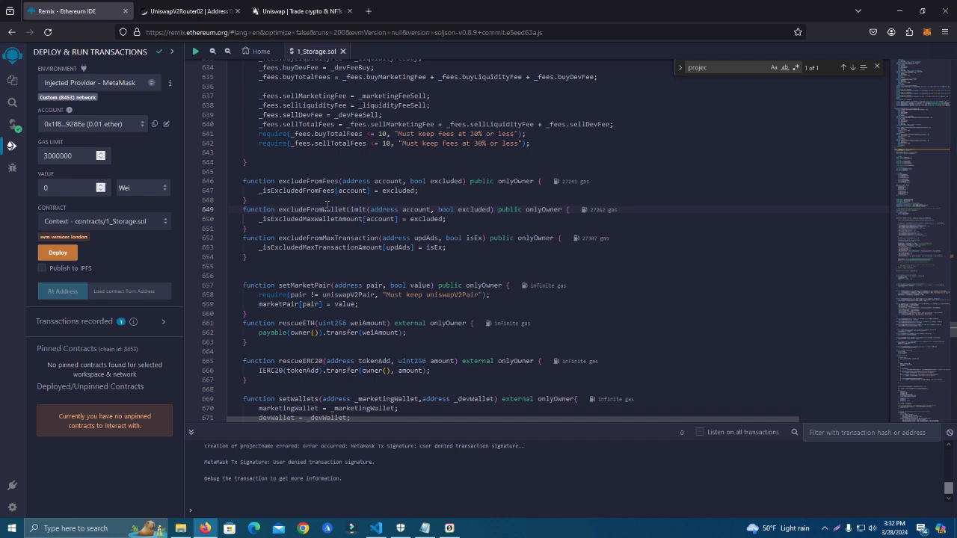
mouse_move(12, 129)
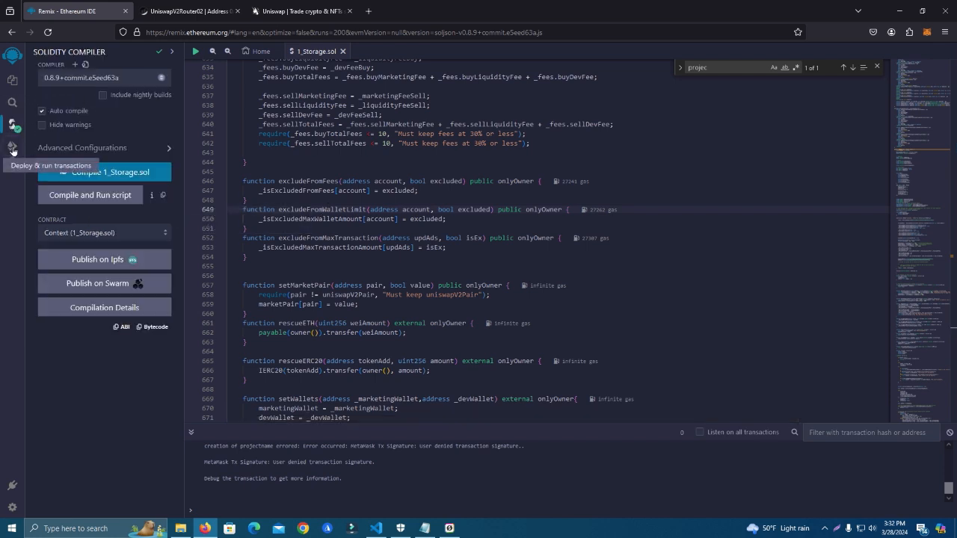
Step: Keep Injected Provider - MetaMask as the deployment environment in Deploy & Run Transactions
click(12, 147)
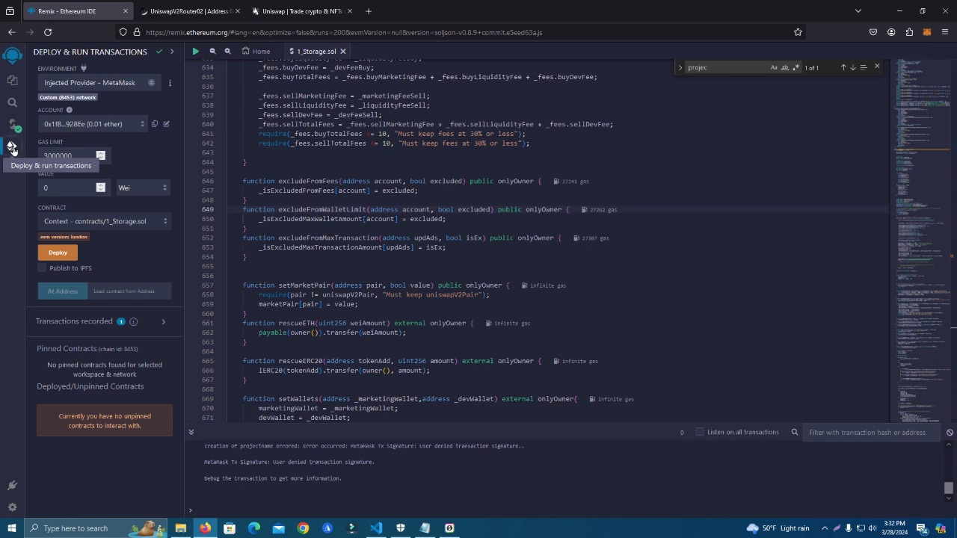
click(102, 82)
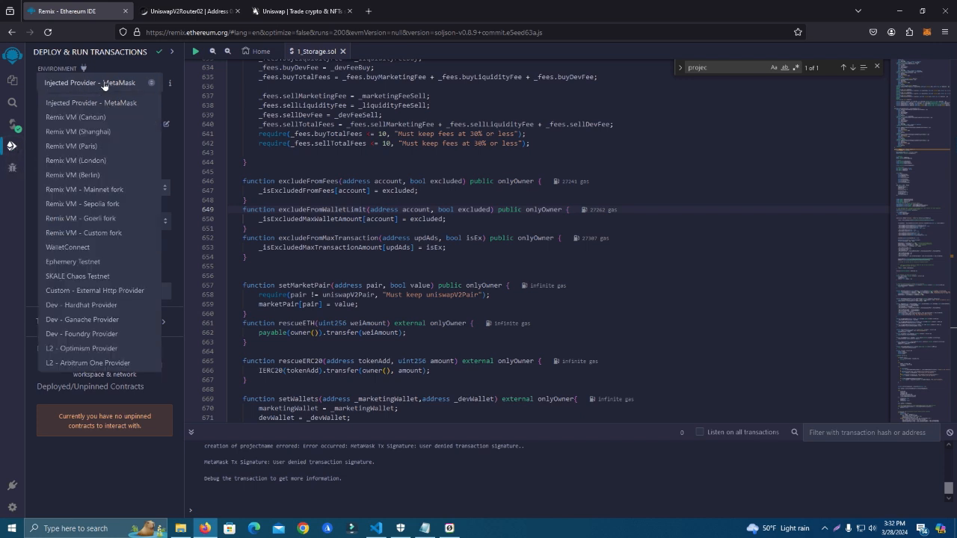
click(90, 82)
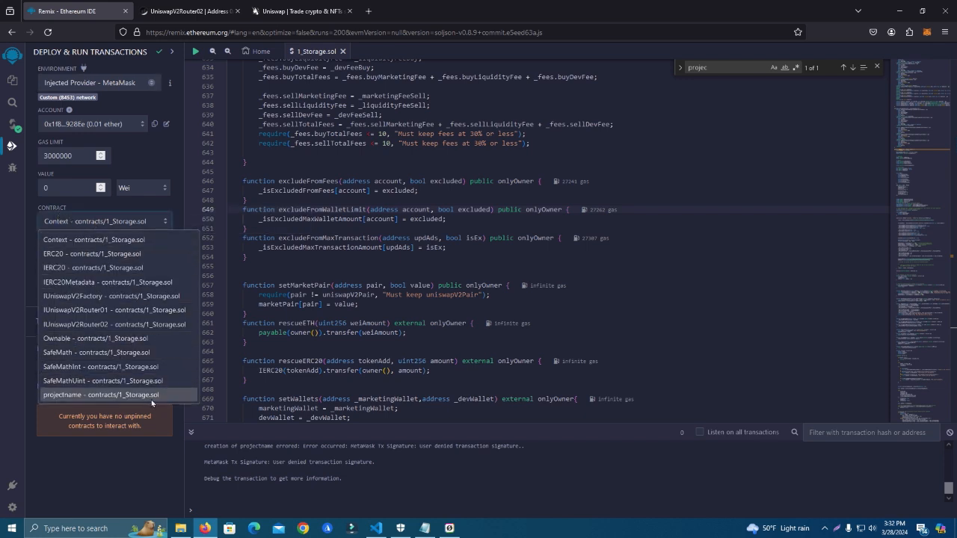
mouse_move(68, 397)
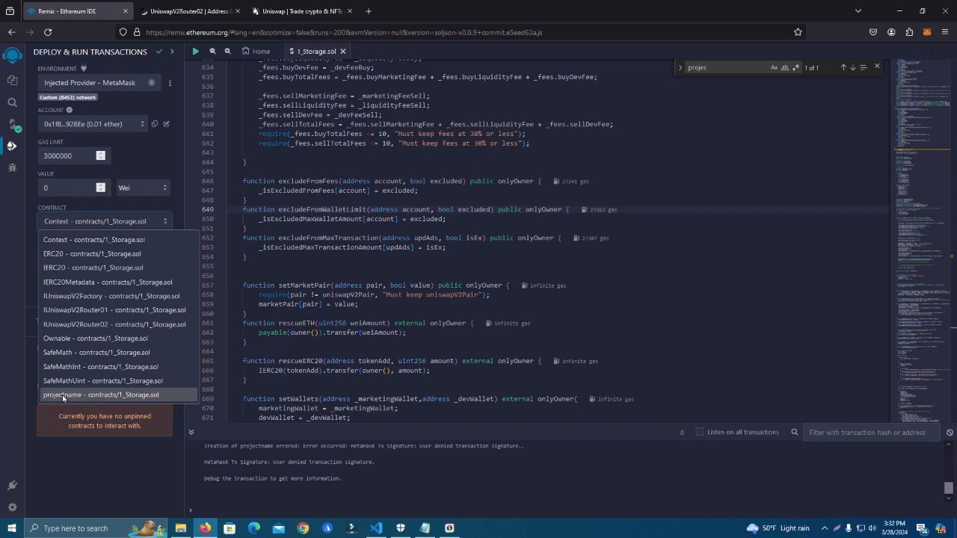
Step: Deploy the projectname contract to Base, sending the creation to MetaMask for approval
click(99, 395)
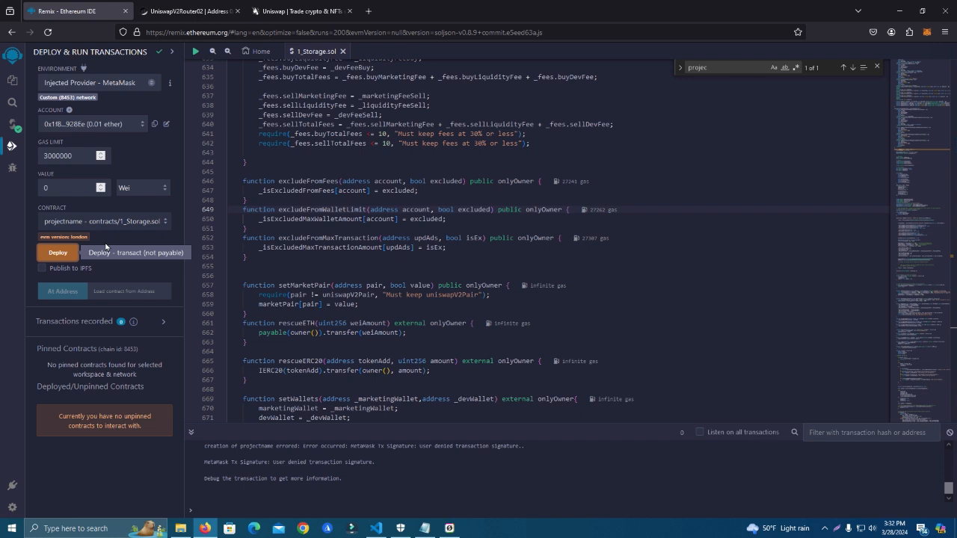
click(57, 251)
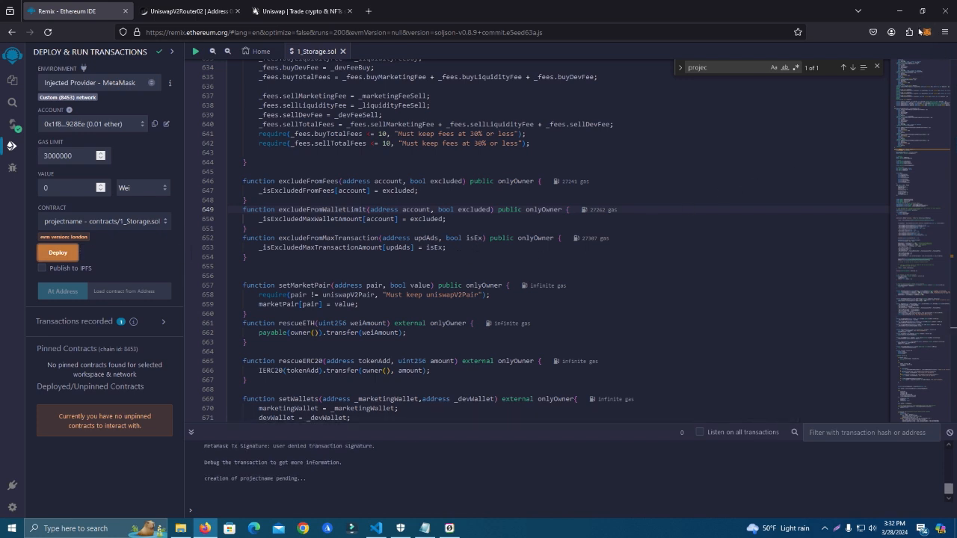
mouse_move(945, 31)
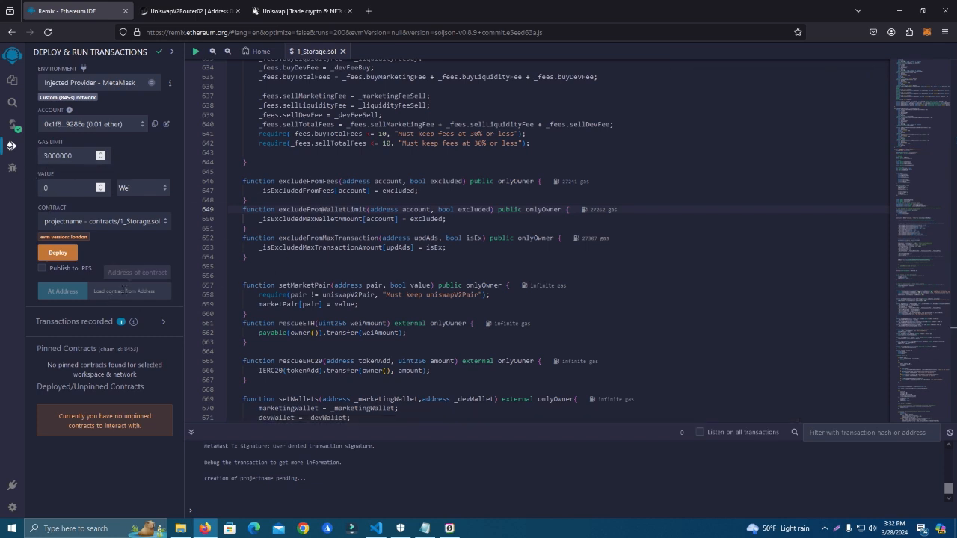
click(927, 33)
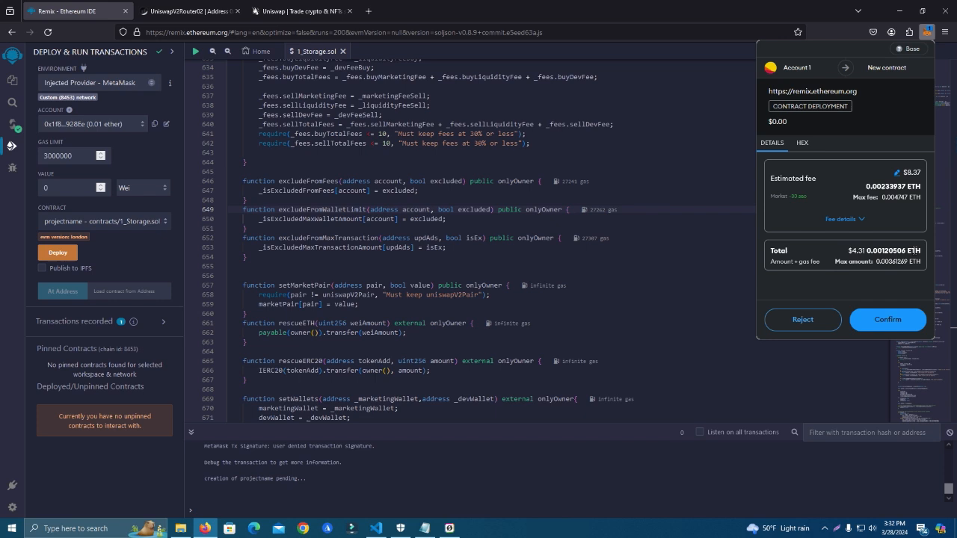
mouse_move(834, 262)
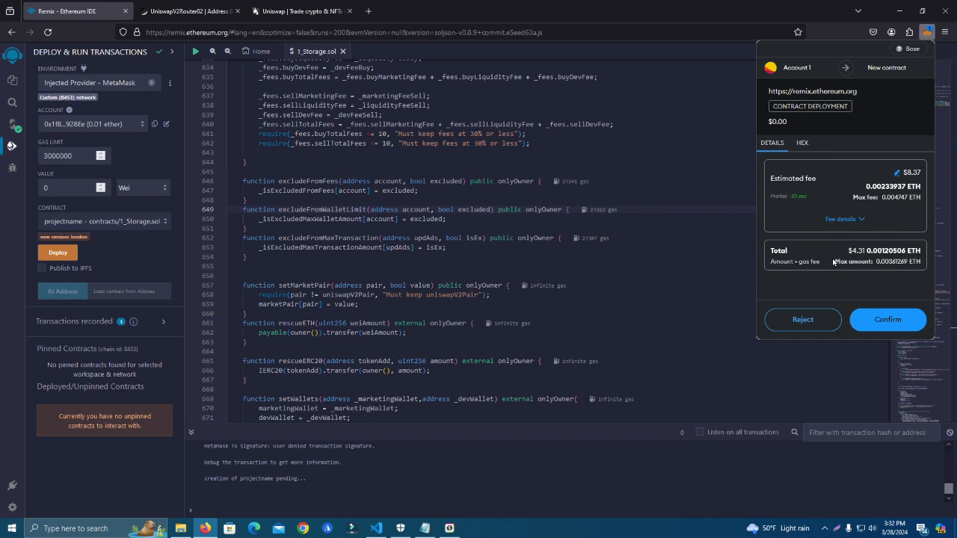
mouse_move(837, 261)
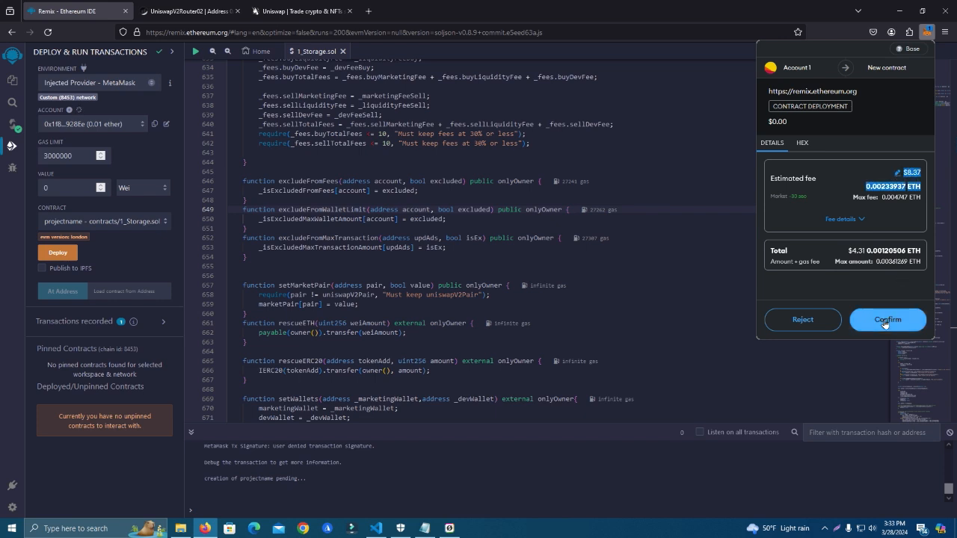
Step: Confirm the deployment in MetaMask and view the succeeded transaction on BaseScan
click(888, 320)
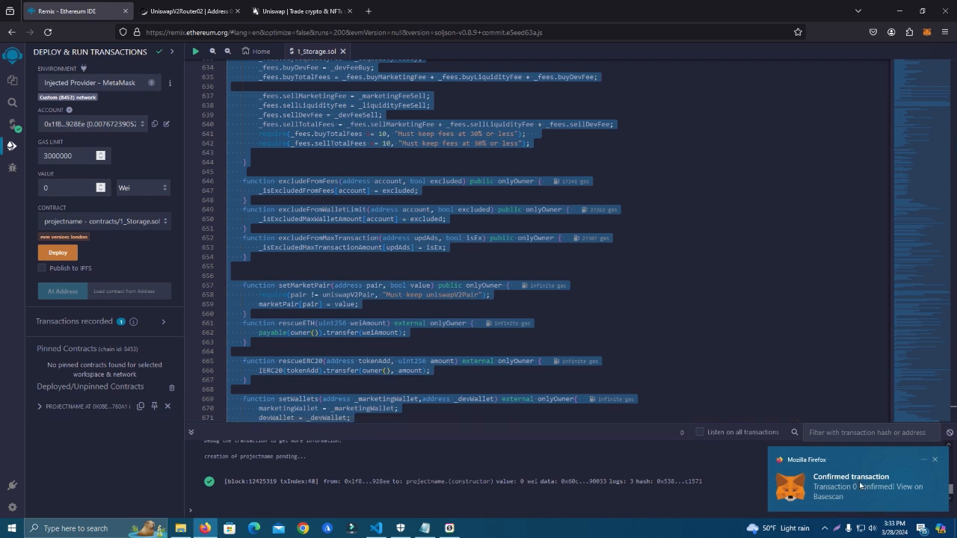
click(916, 491)
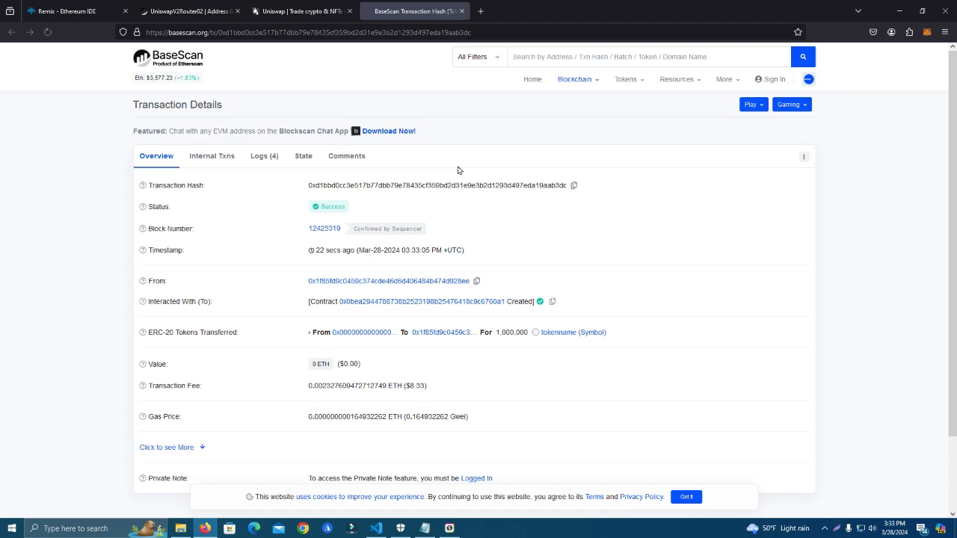
Step: Go to the new token contract's Contract tab and start Verify and Publish
click(584, 332)
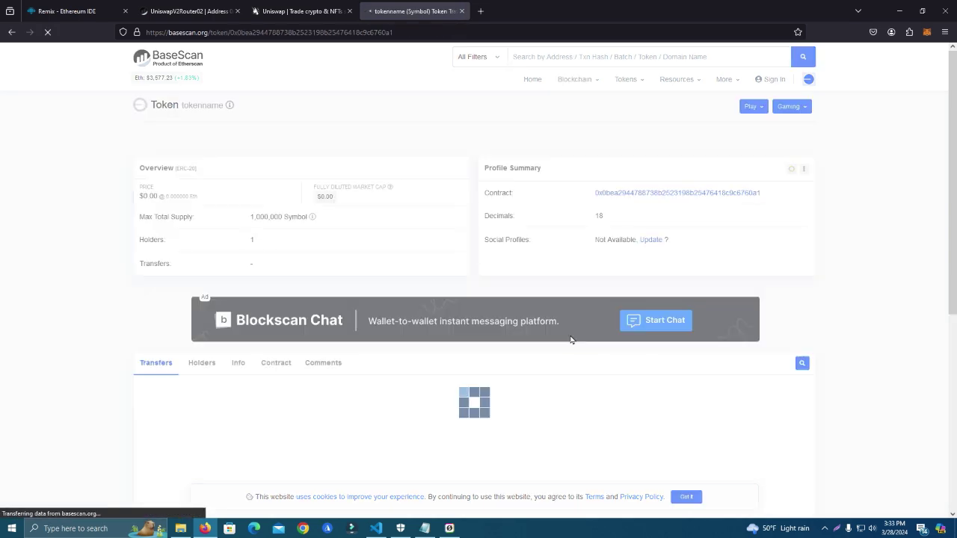
click(275, 364)
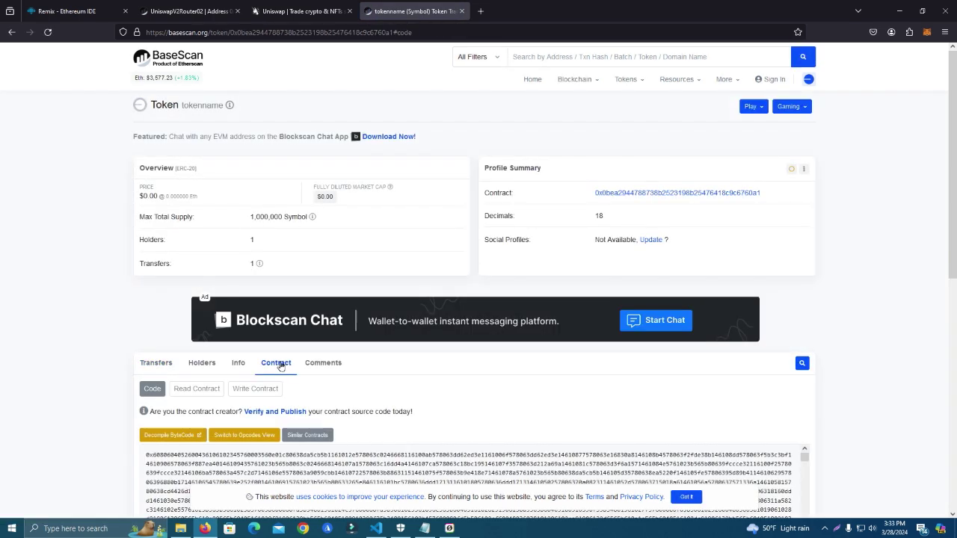
scroll(down, 3)
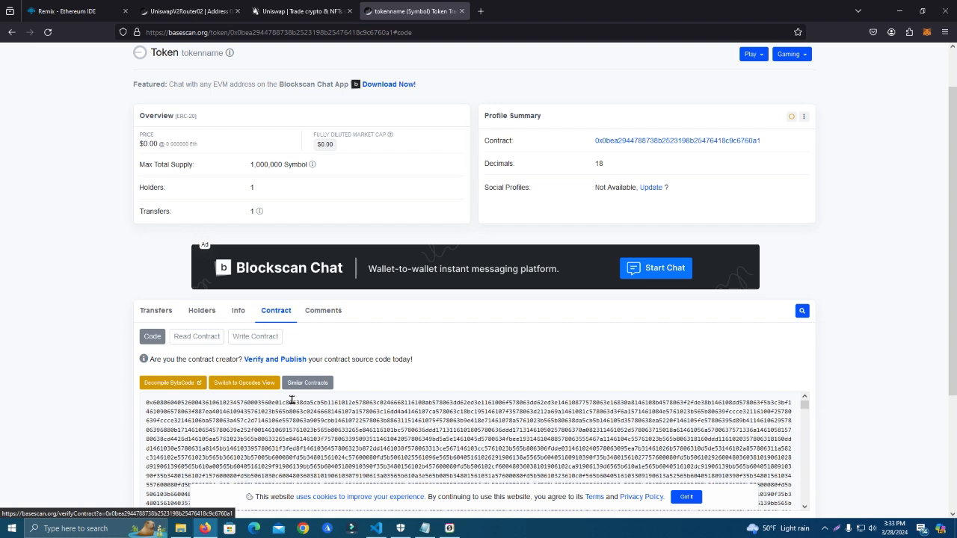
click(275, 359)
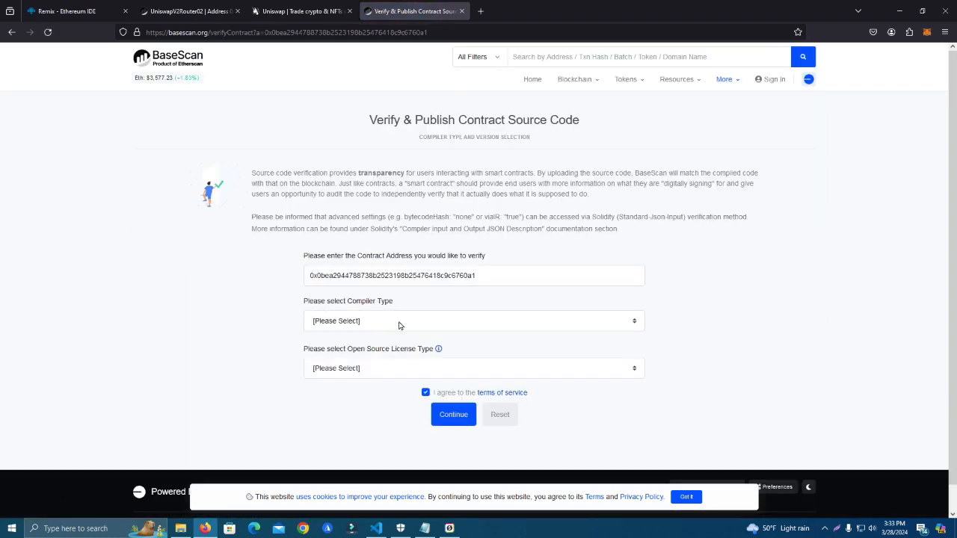
Step: Choose Solidity single file, compiler v0.8.9+commit.e5eed63a and MIT License, then continue
click(474, 321)
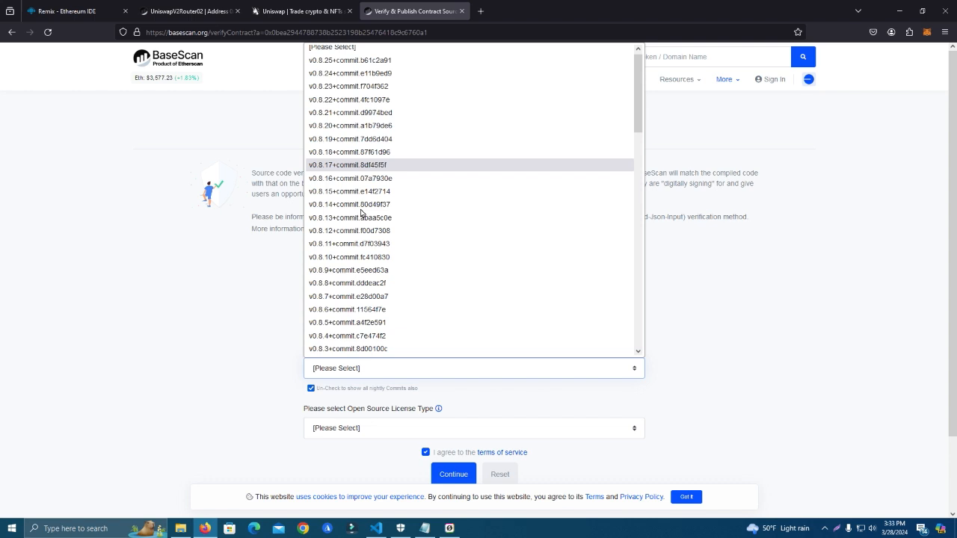
mouse_move(336, 269)
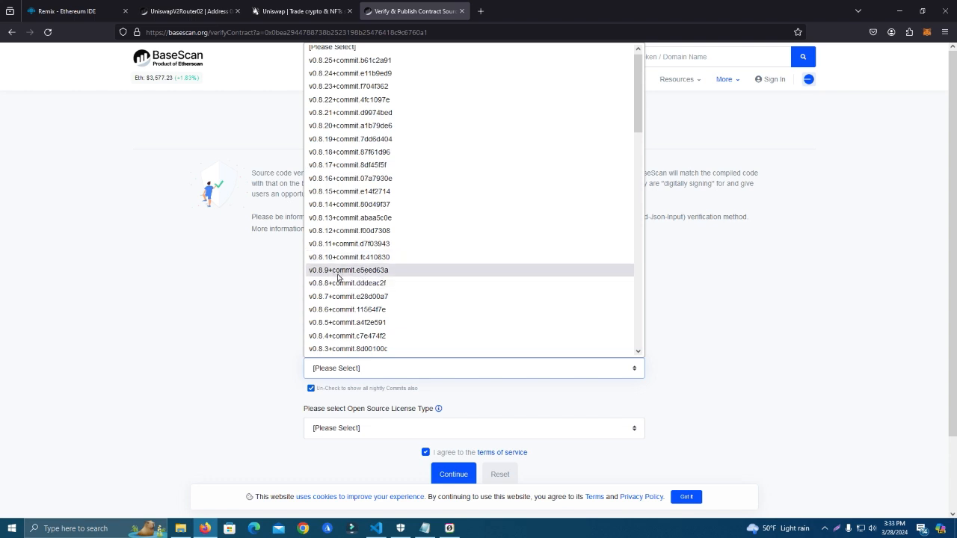
click(473, 428)
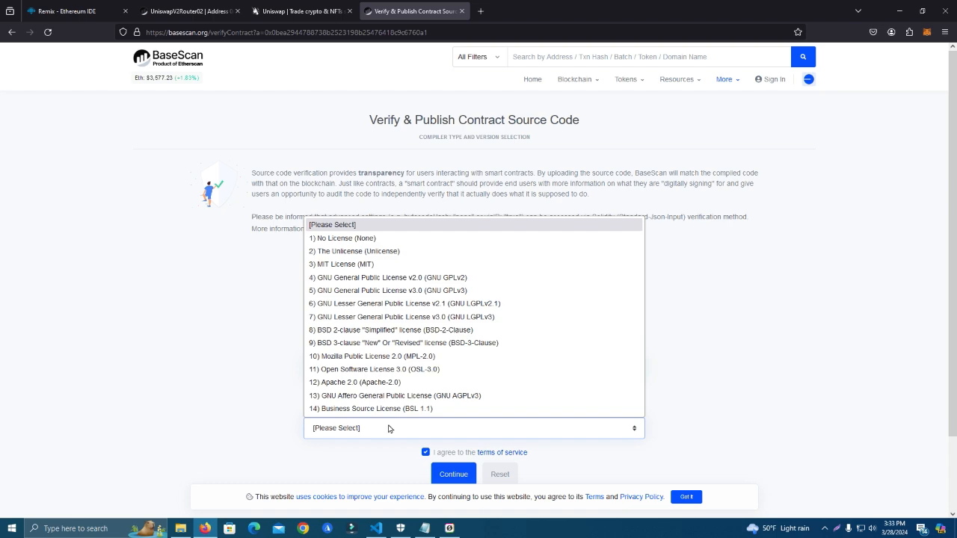
mouse_move(347, 268)
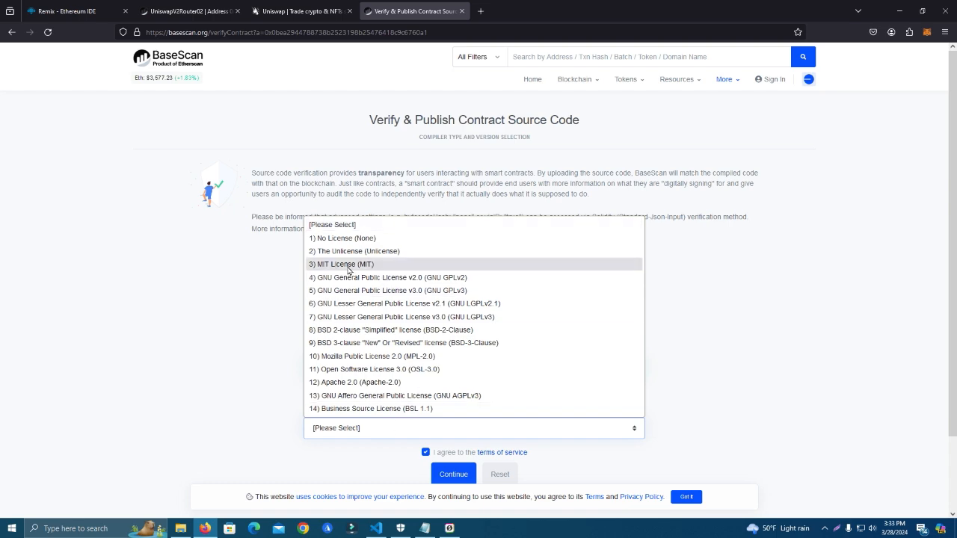
click(72, 12)
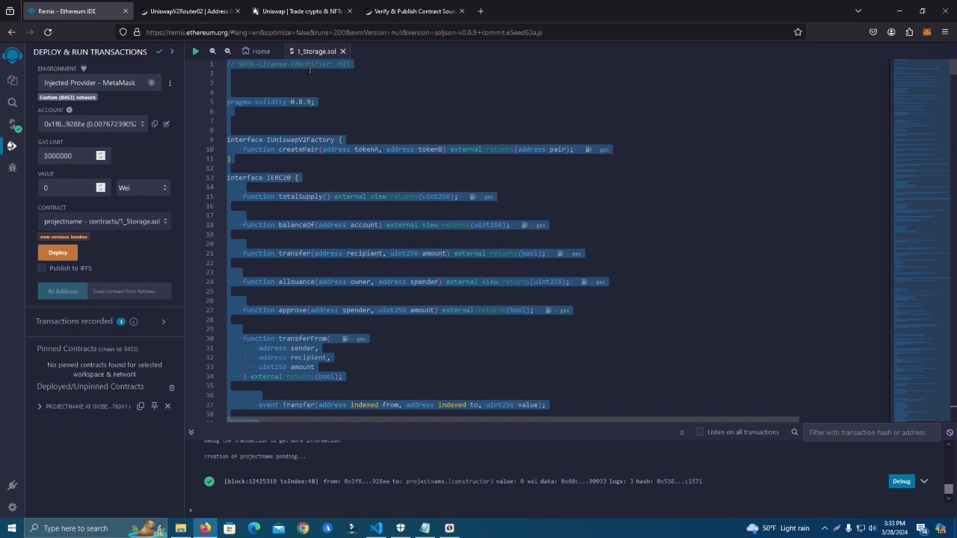
click(413, 10)
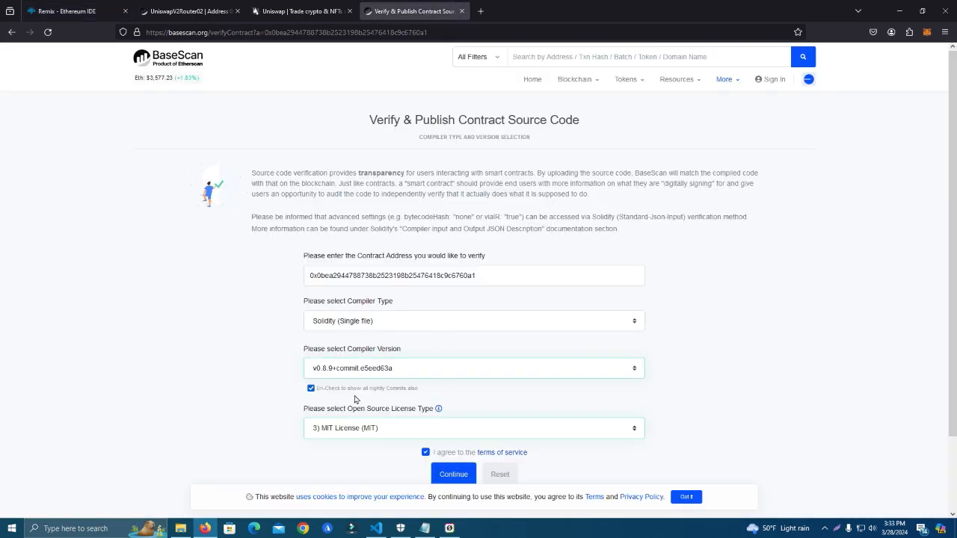
click(453, 473)
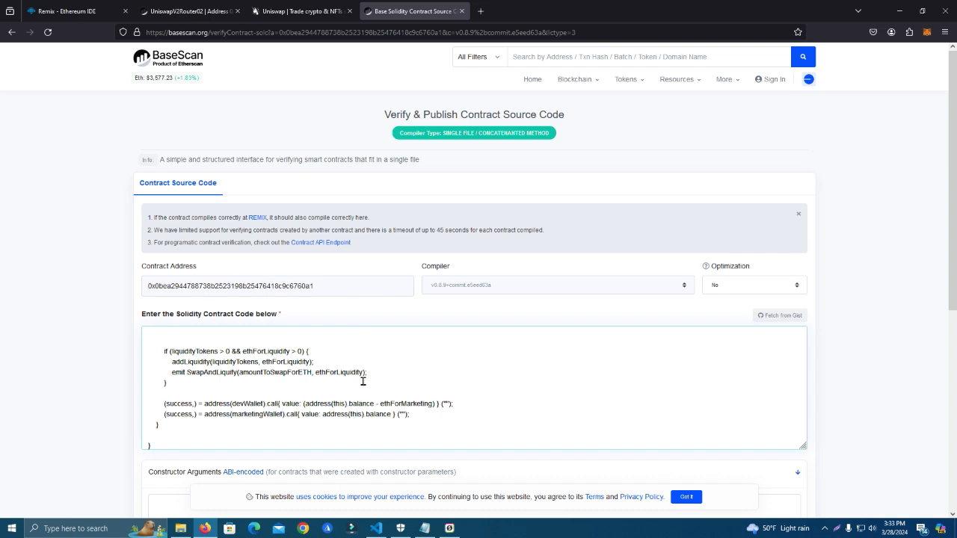
Step: Complete the I'm not a robot captcha below the pasted source code
scroll(down, 3)
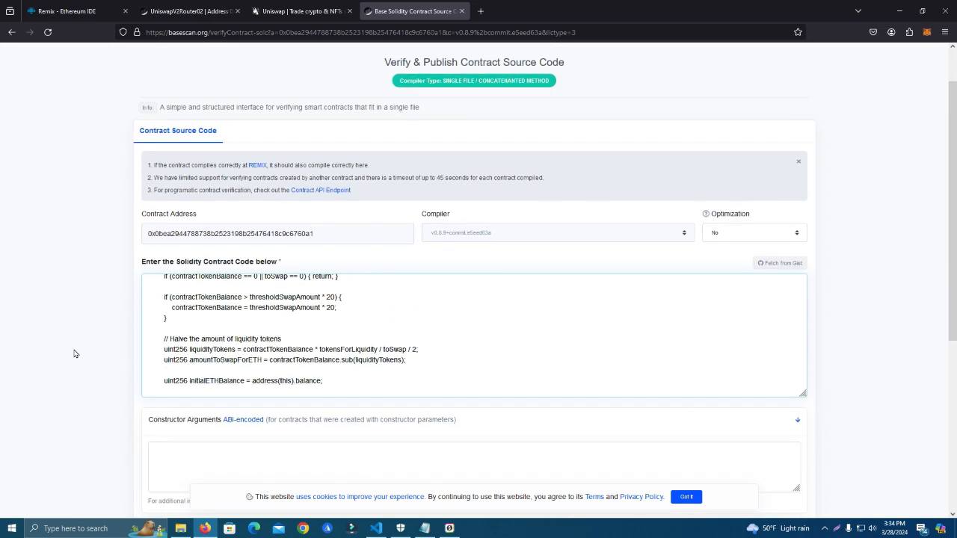
scroll(down, 3)
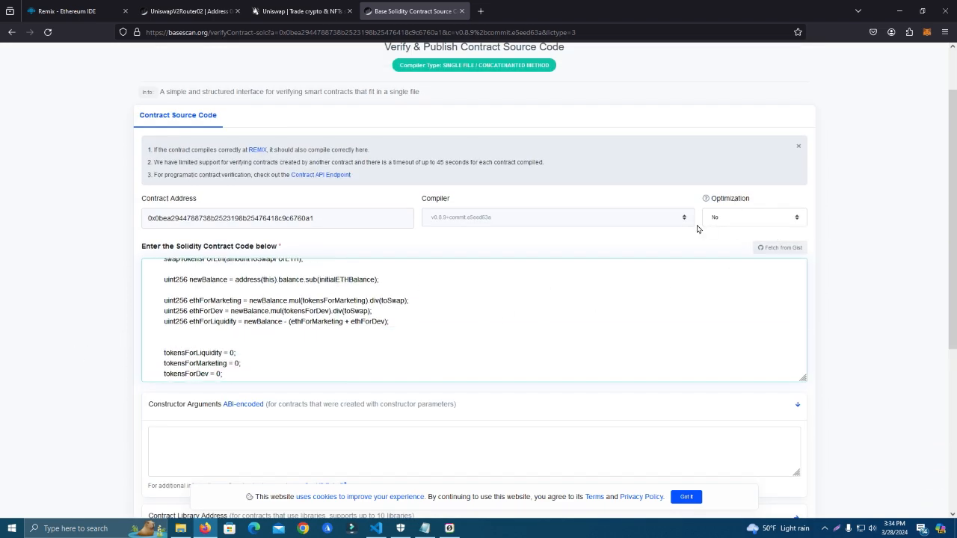
scroll(down, 3)
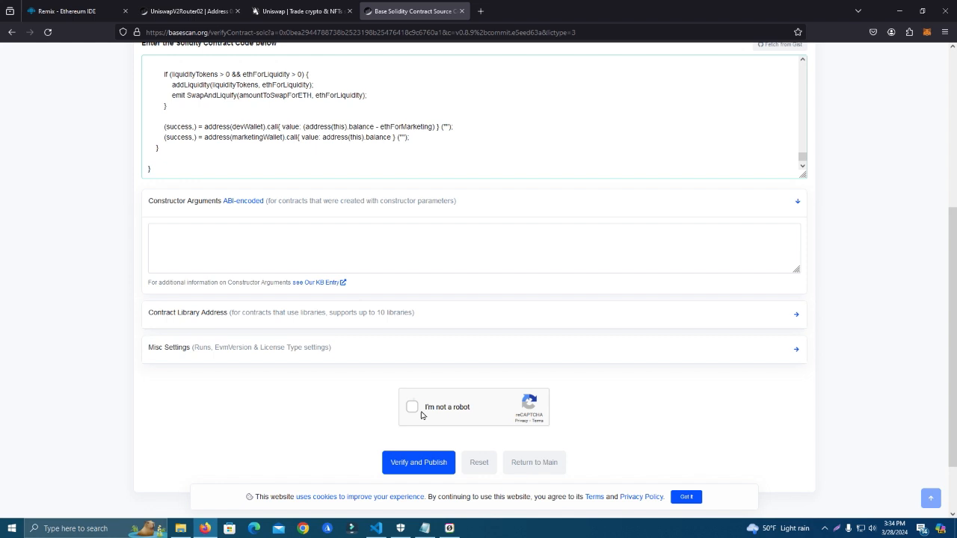
click(412, 407)
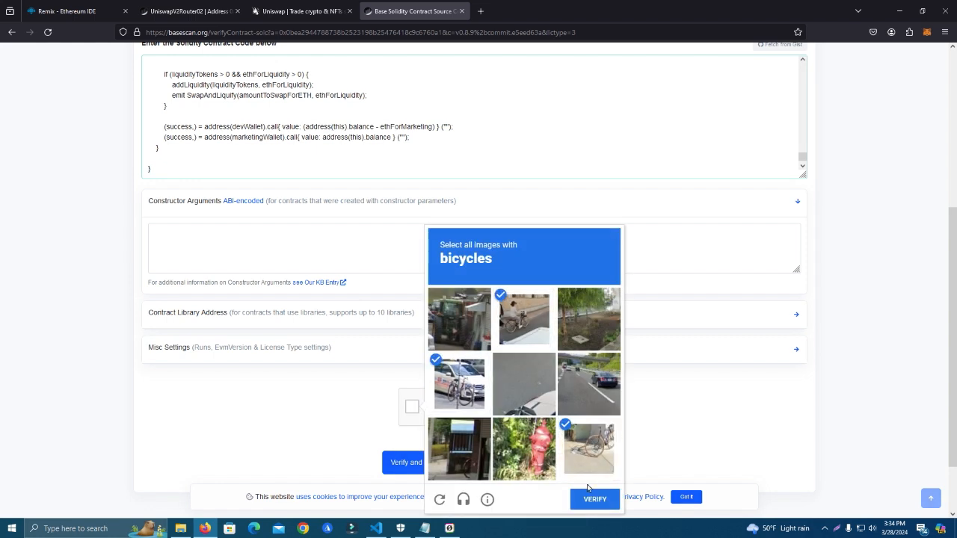
click(594, 499)
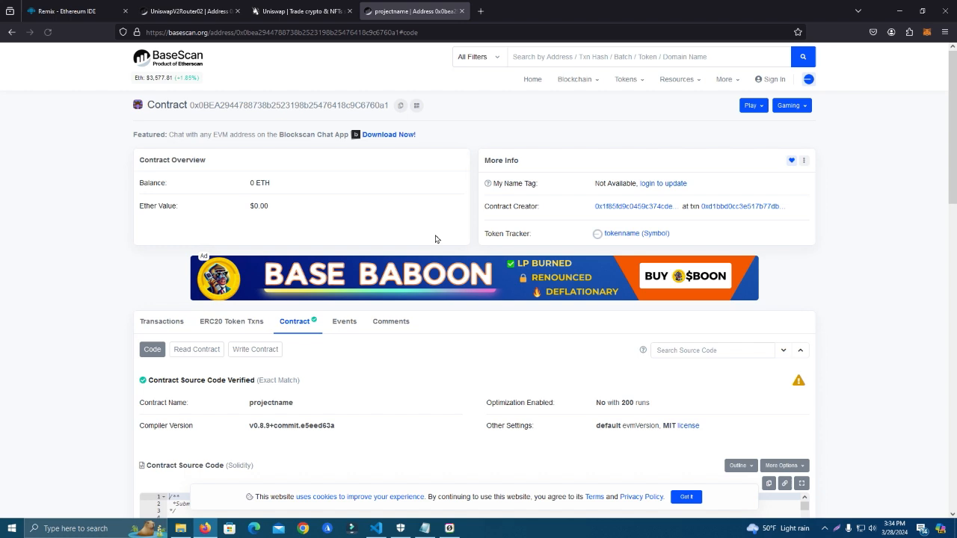
click(254, 350)
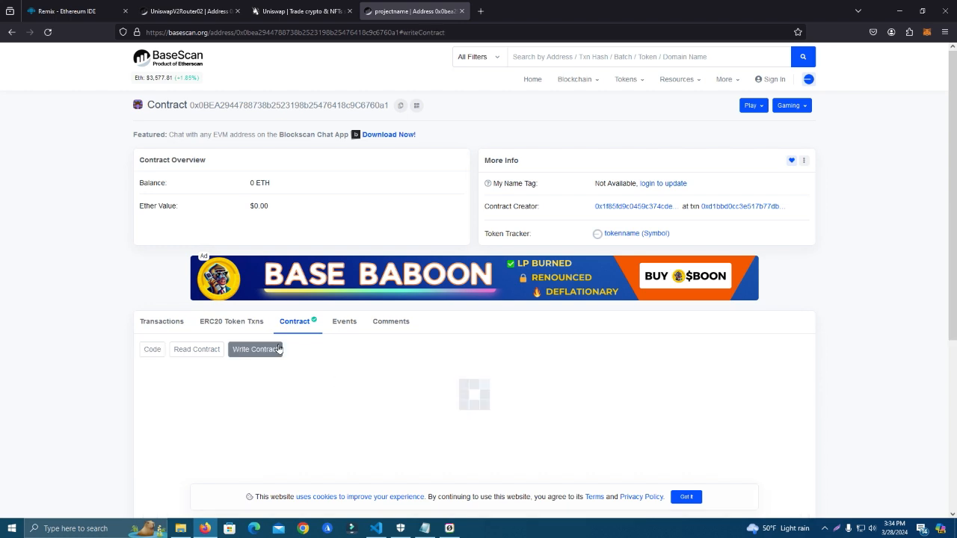
click(254, 350)
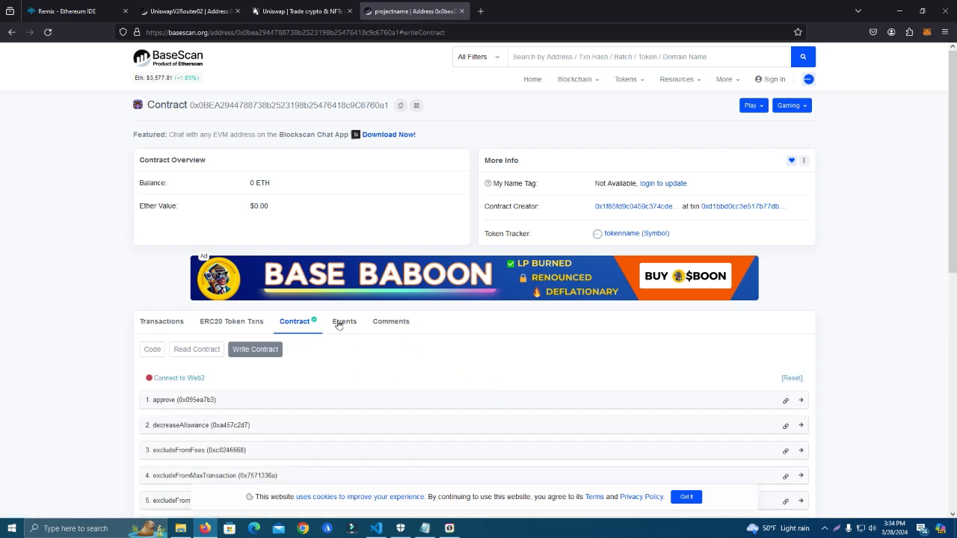
mouse_move(338, 365)
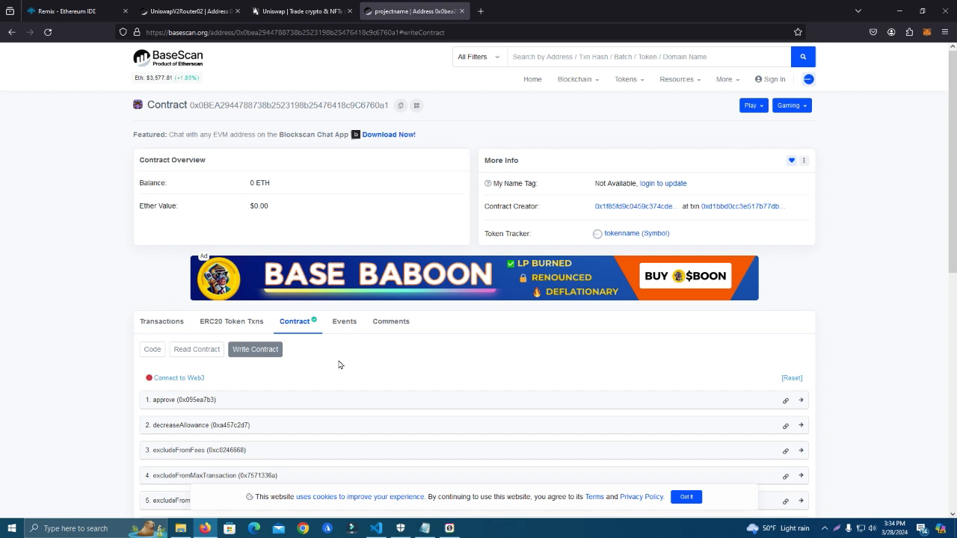
mouse_move(398, 344)
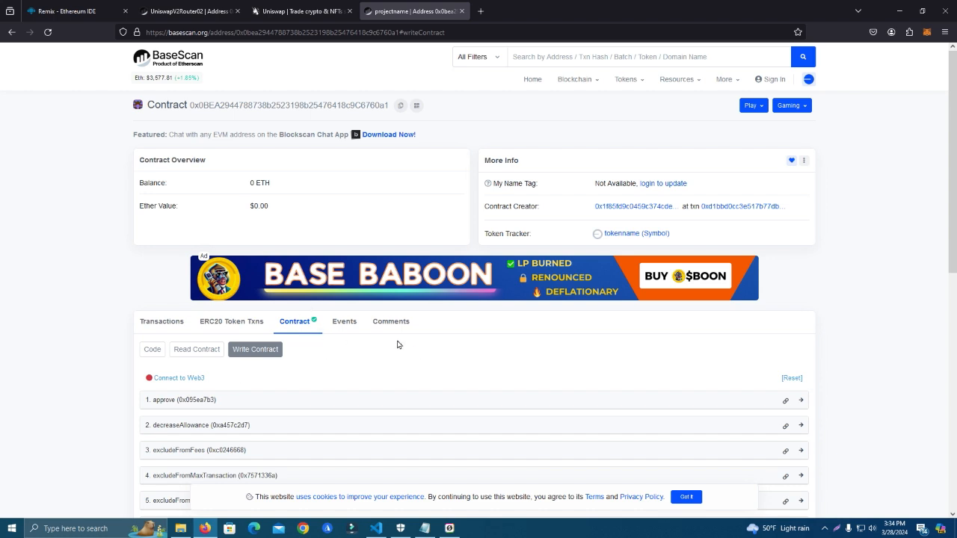
mouse_move(374, 340)
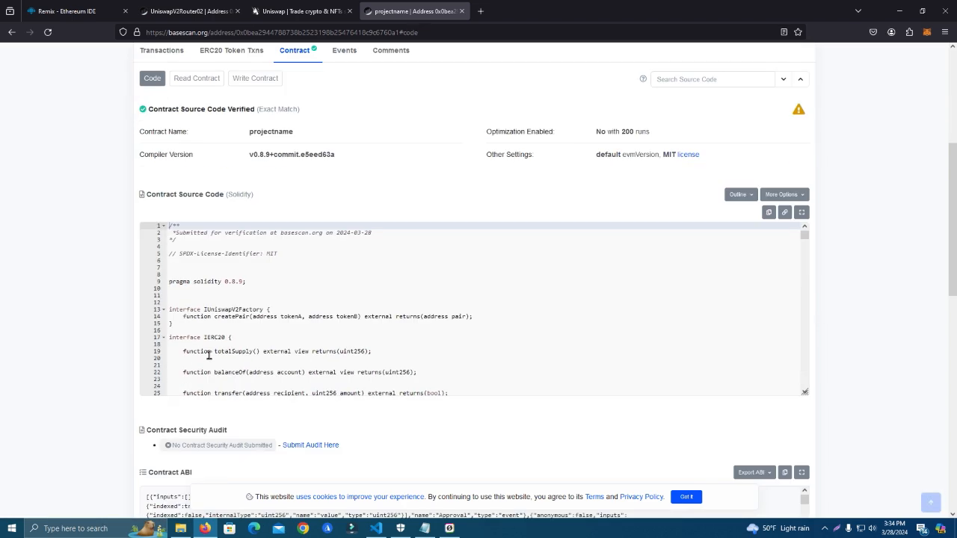
click(281, 343)
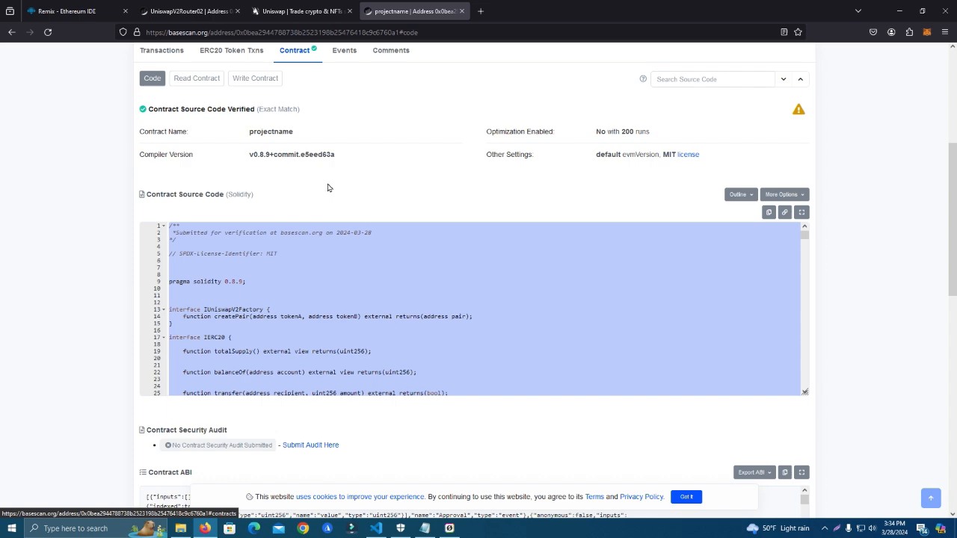
scroll(up, 3)
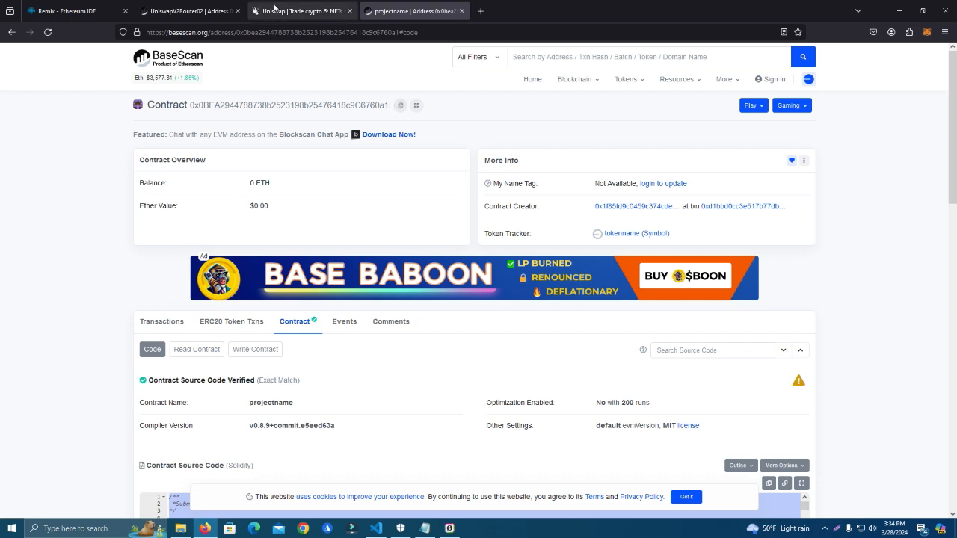
Step: Go to Uniswap's Pool page and connect the MetaMask account
click(299, 11)
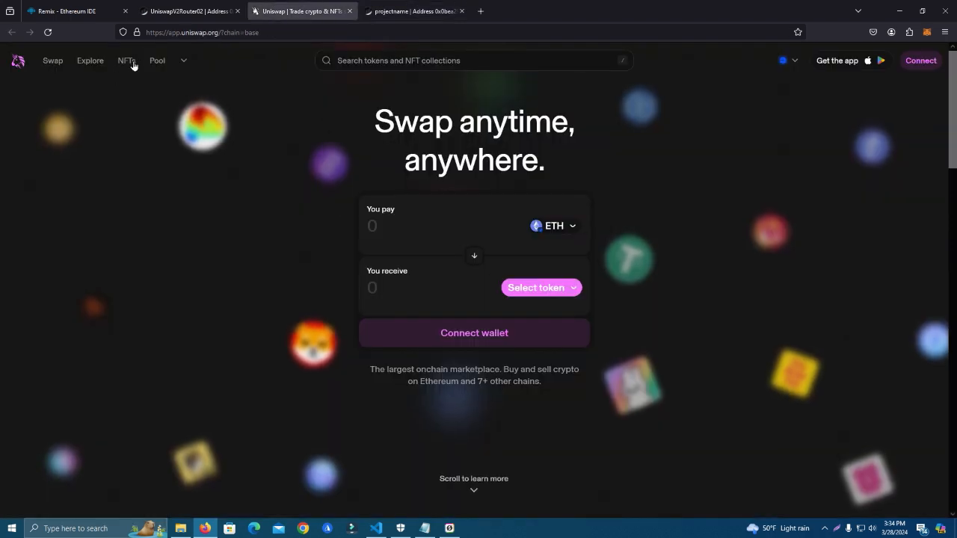
click(183, 60)
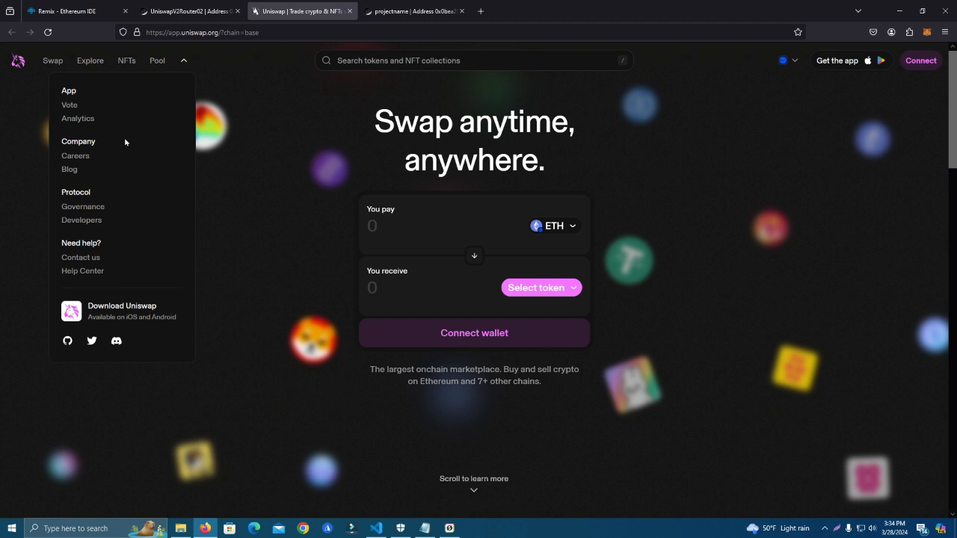
click(157, 60)
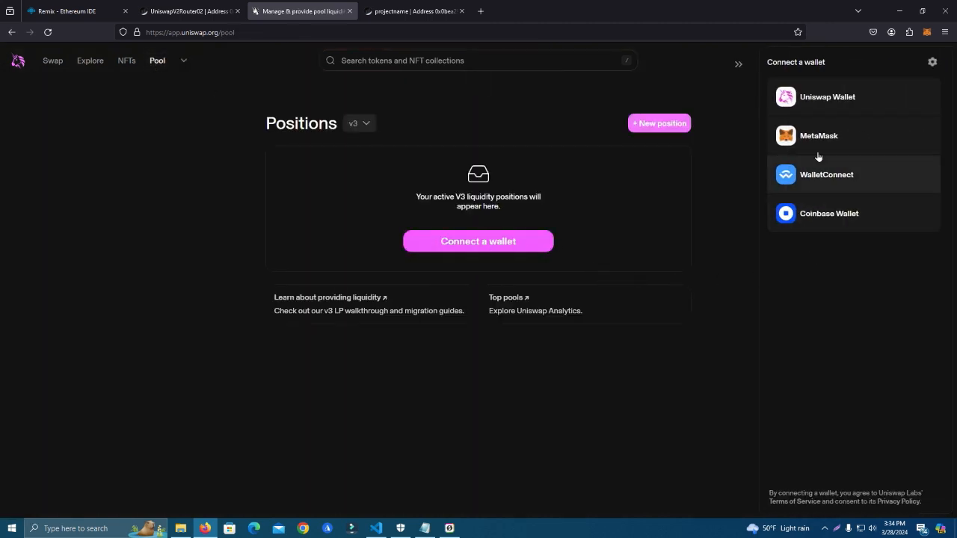
click(819, 134)
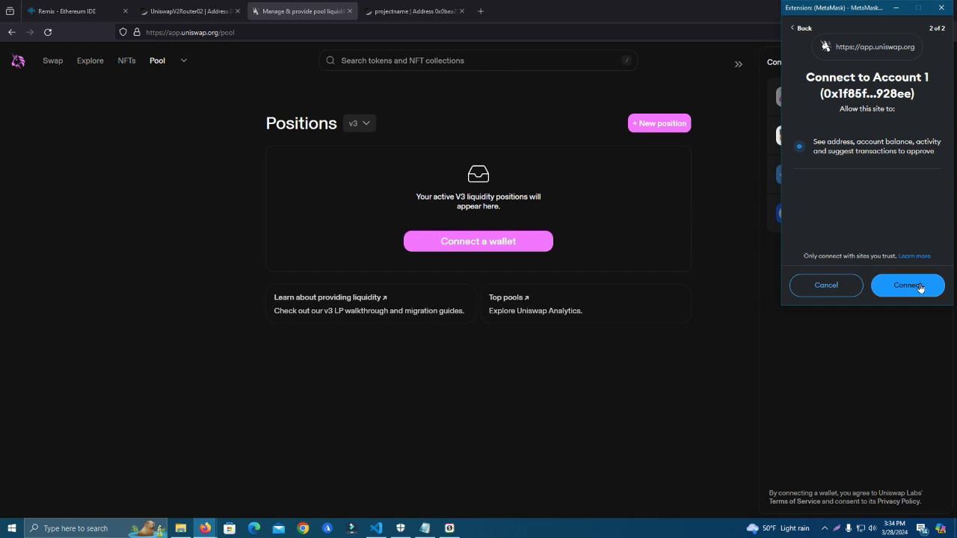
click(906, 285)
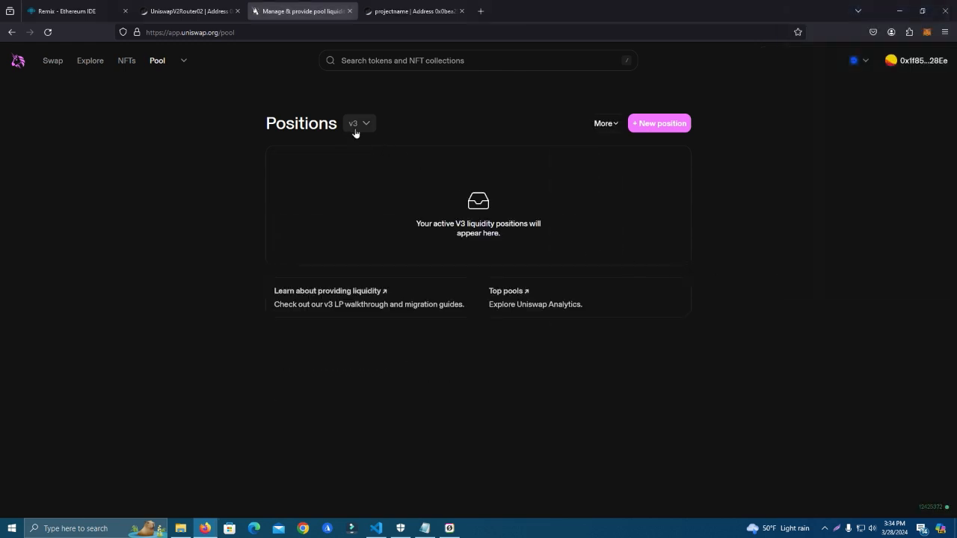
Step: Switch the liquidity positions view from v3 to v2 pools
click(359, 122)
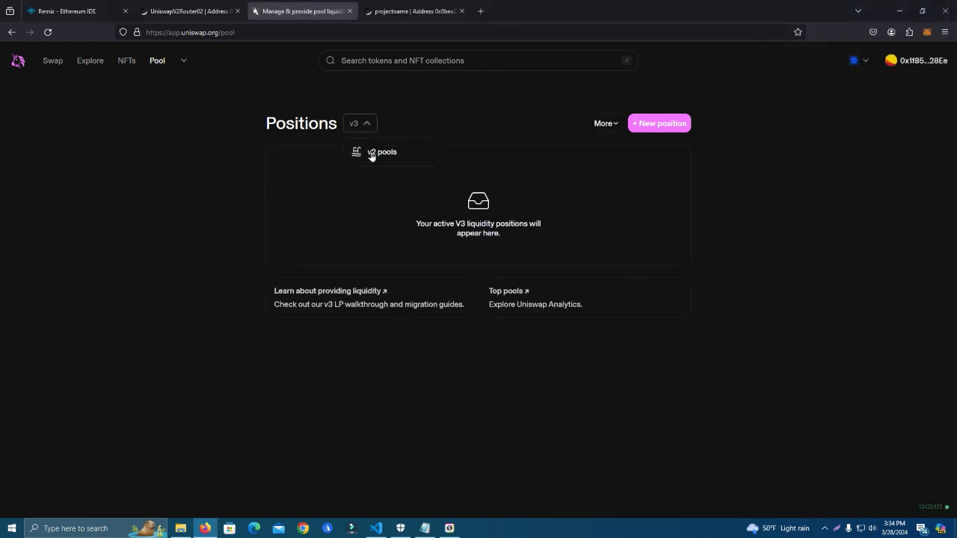
click(386, 153)
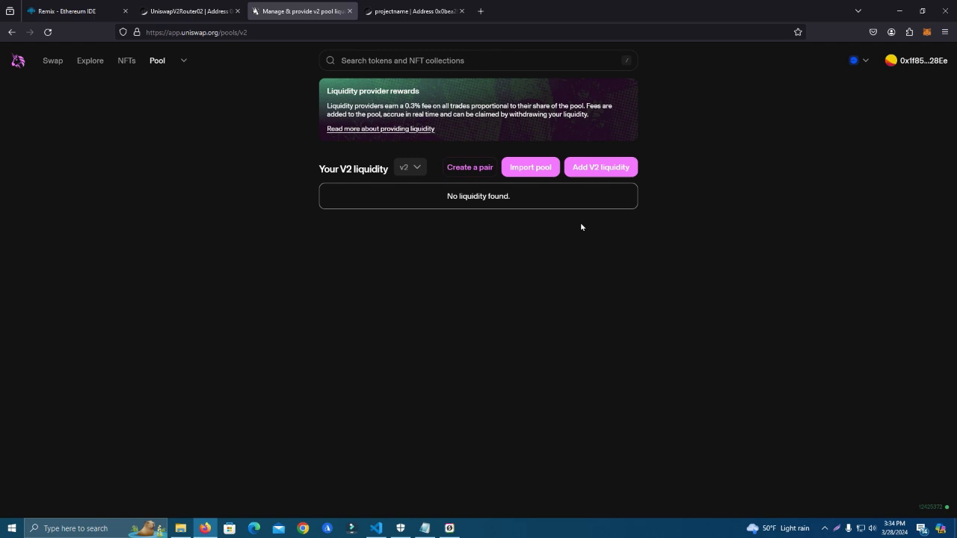
Step: Start a V2 ETH/Symbol pair, accepting the unlisted token warning, with 0.0002 ETH and 1000000 Symbol
click(602, 167)
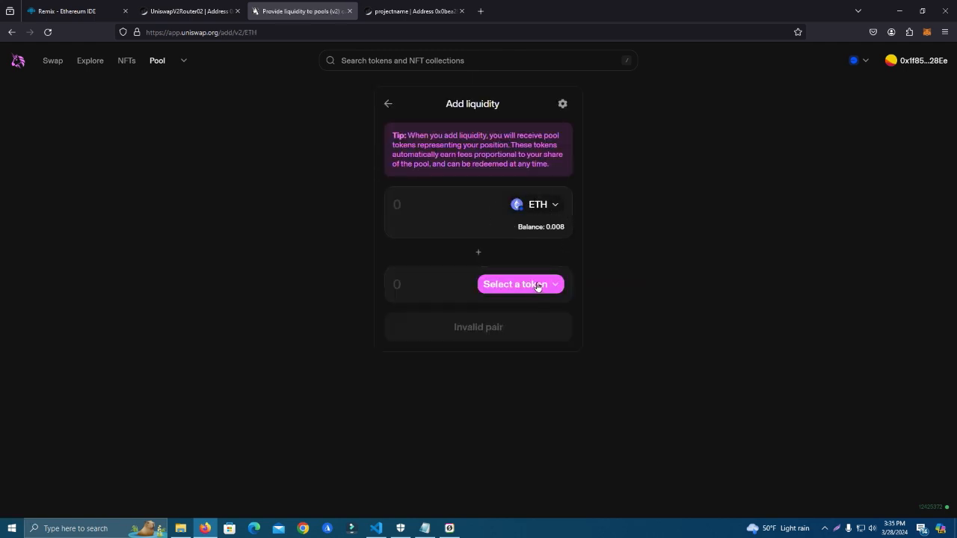
click(514, 284)
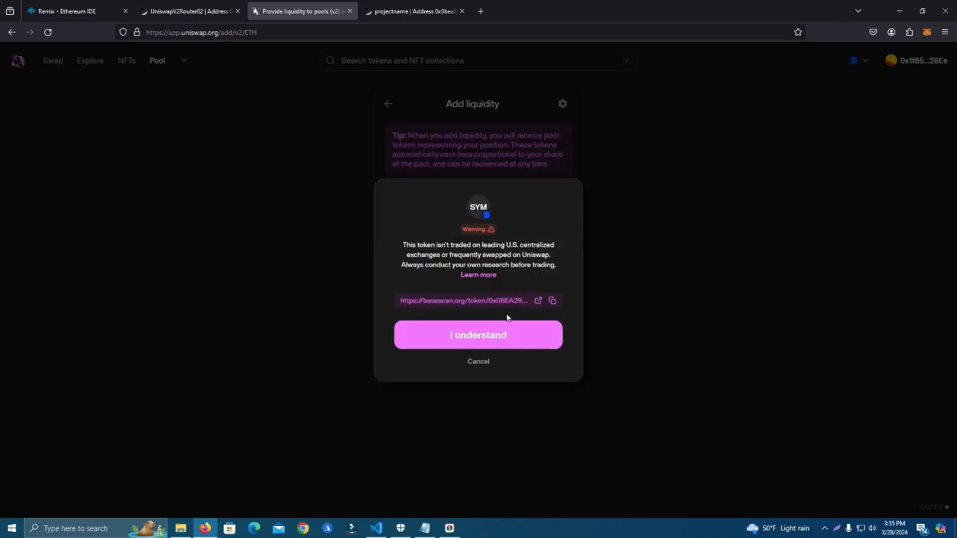
click(479, 335)
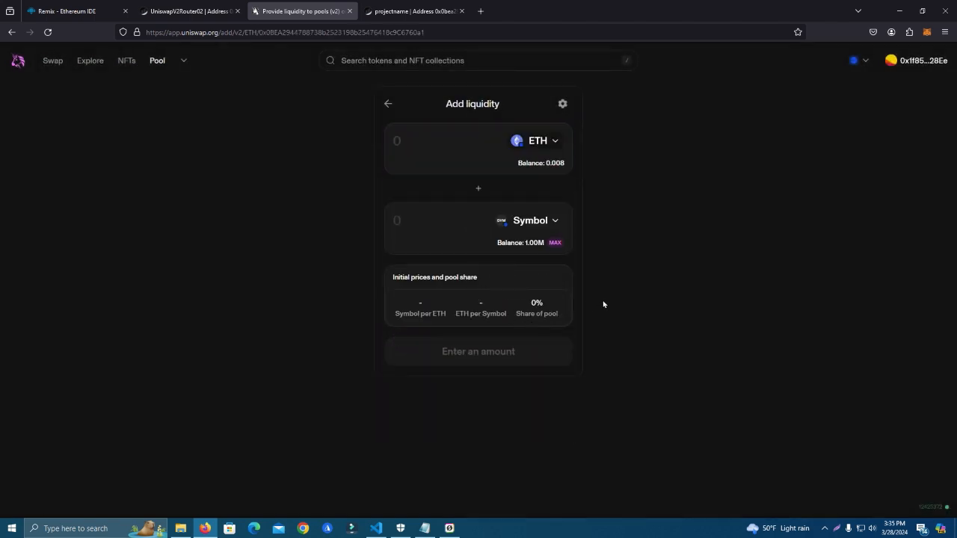
mouse_move(449, 154)
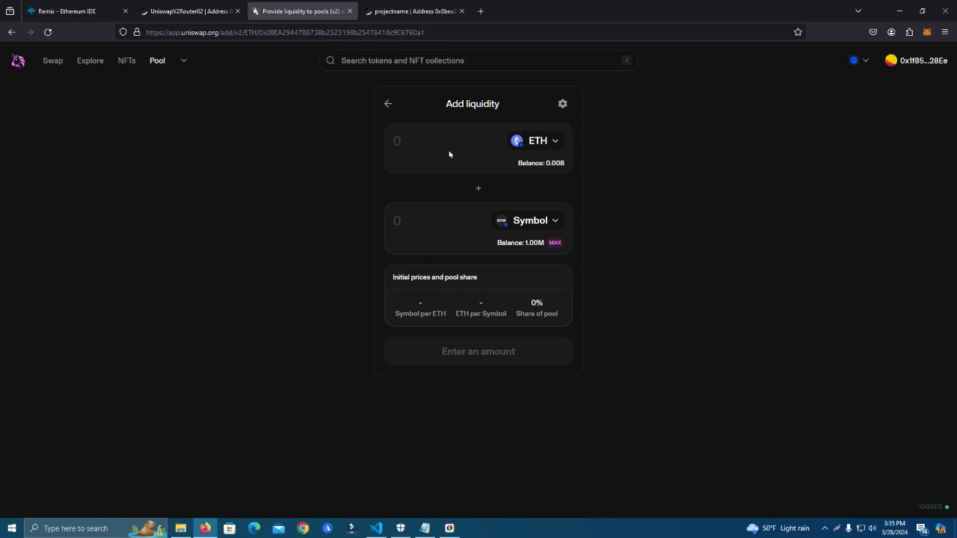
text(0.0002)
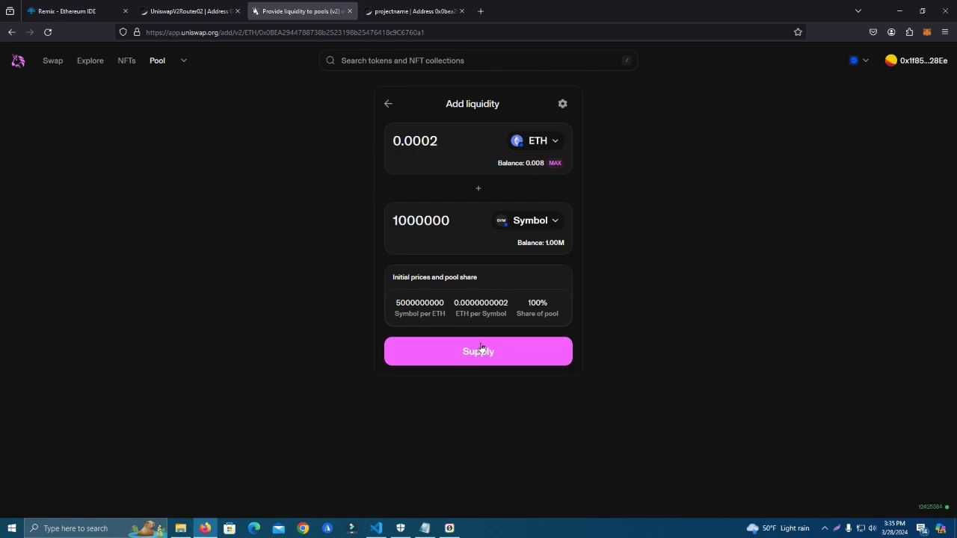
Step: Preview supplying the new pool, dismiss the summary and return to the BaseScan contract page
click(479, 350)
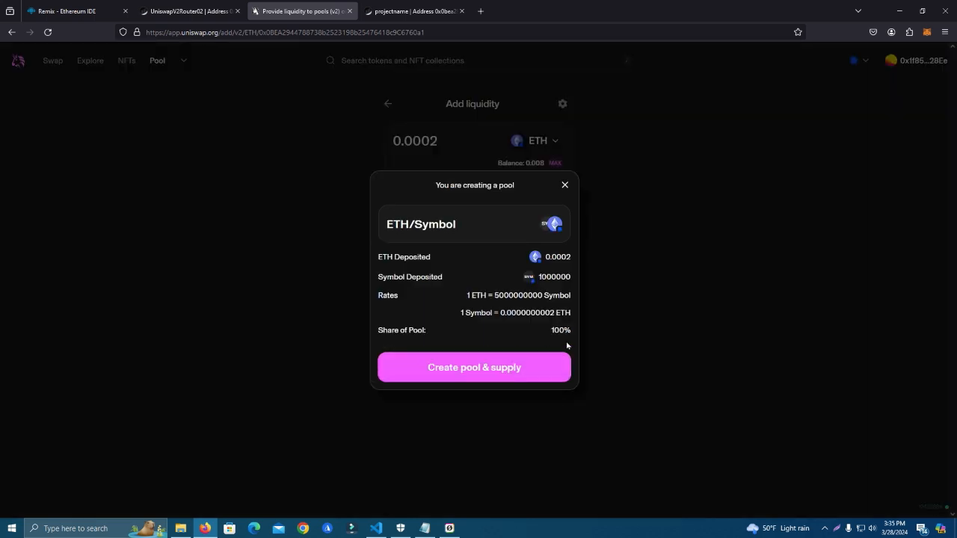
mouse_move(474, 368)
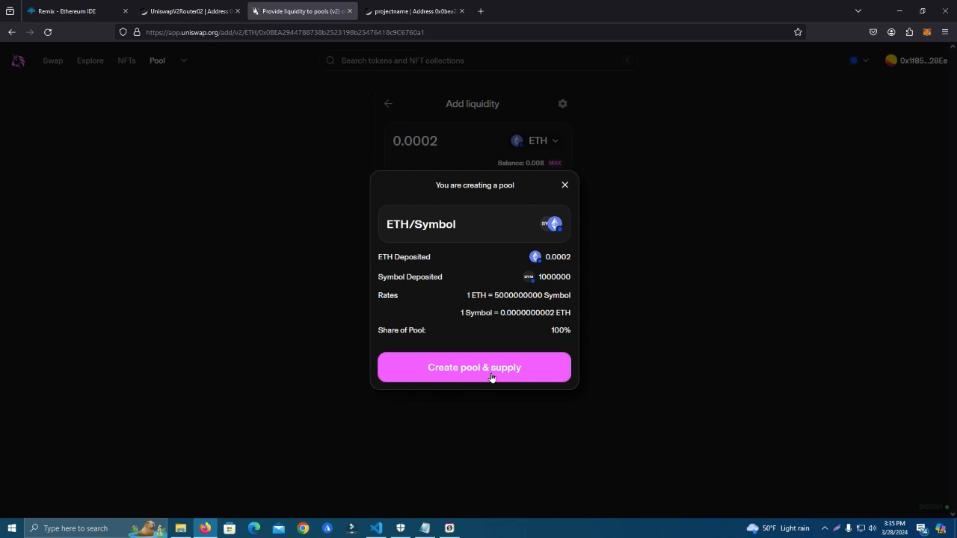
mouse_move(546, 216)
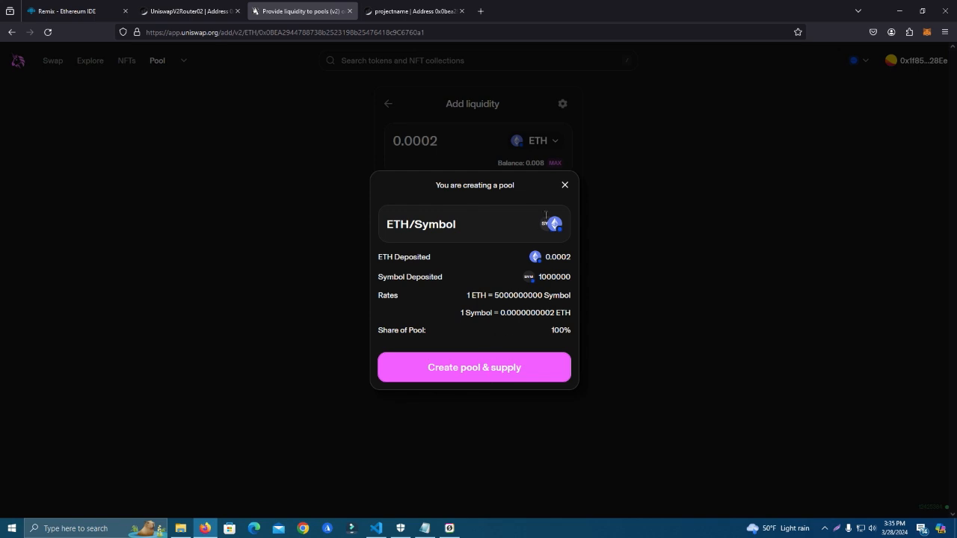
click(565, 186)
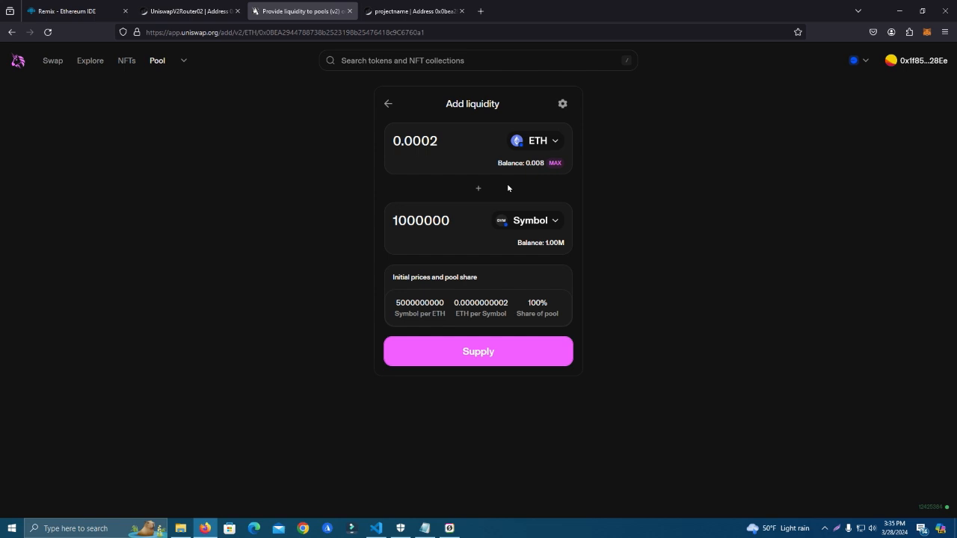
click(413, 10)
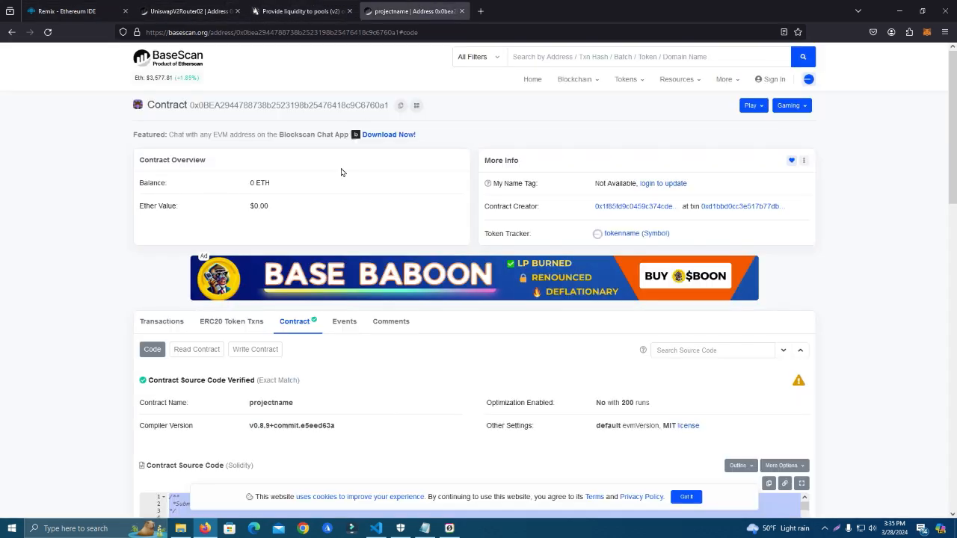
Step: Show the token contract's Write Contract functions and review the 0 ETH Ether Value balance
click(255, 350)
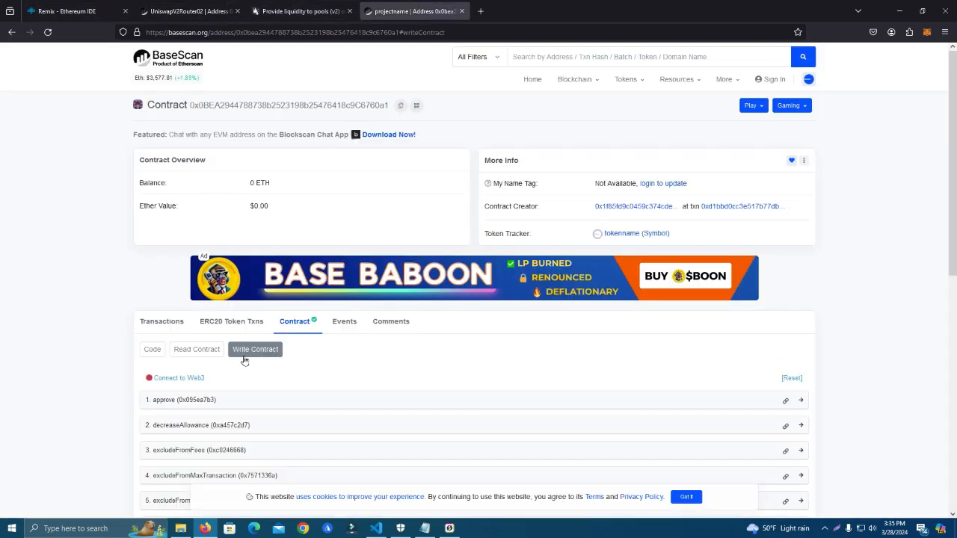
click(161, 320)
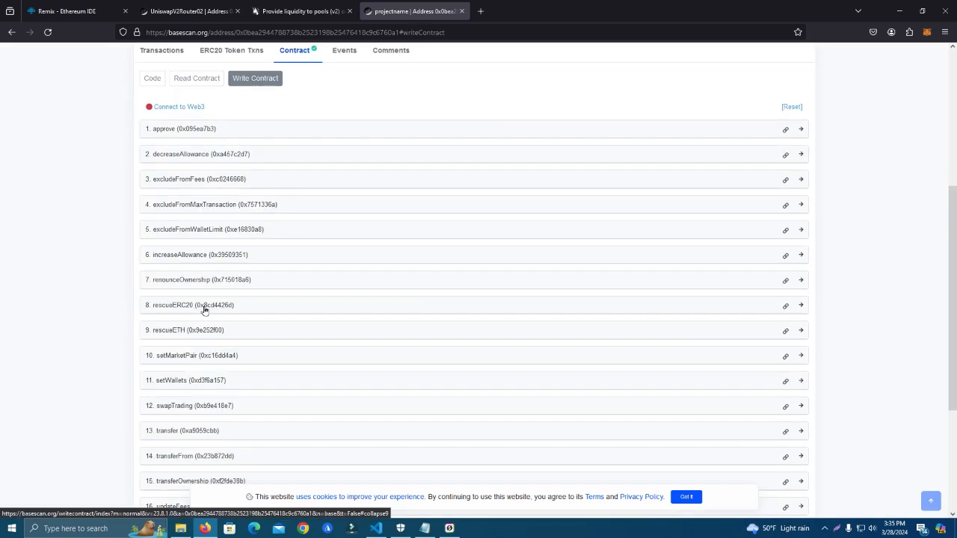
scroll(up, 3)
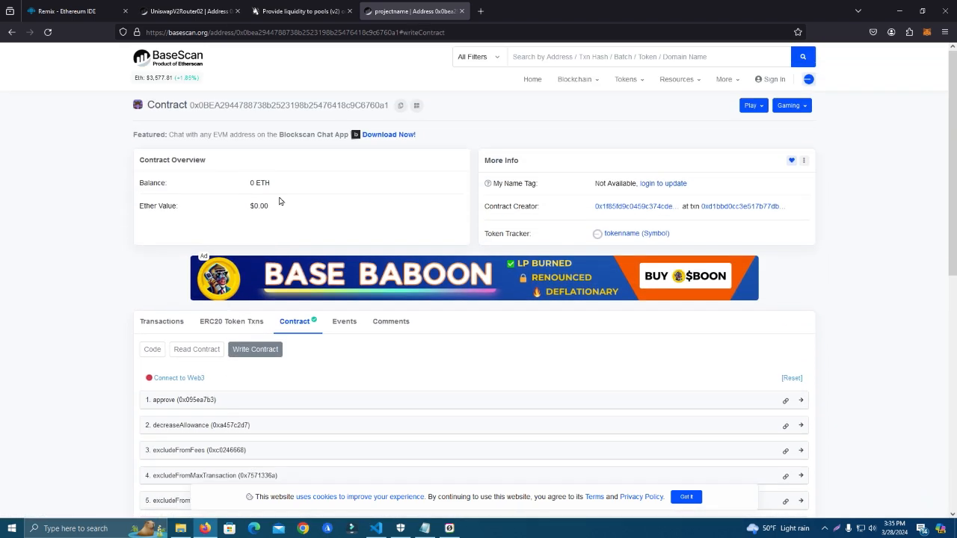
mouse_move(287, 297)
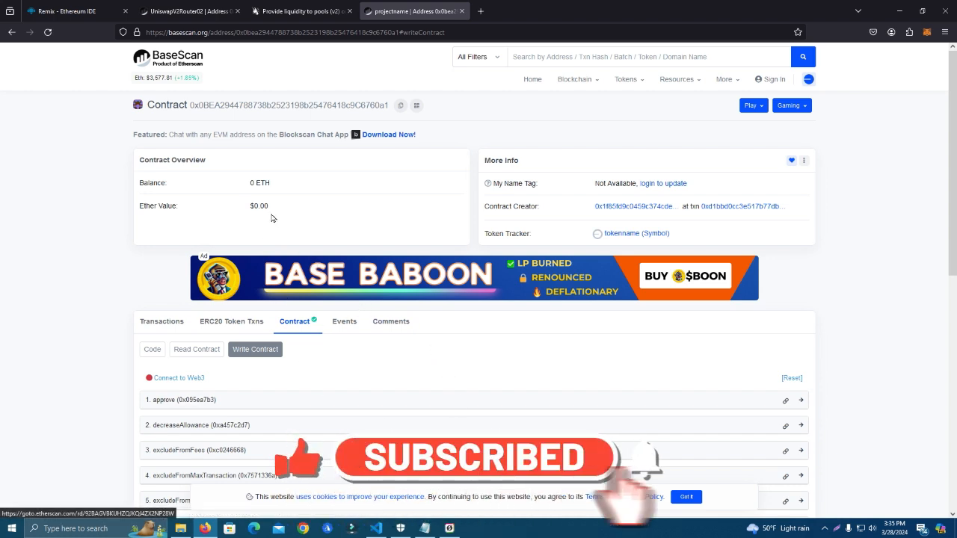
double_click(257, 206)
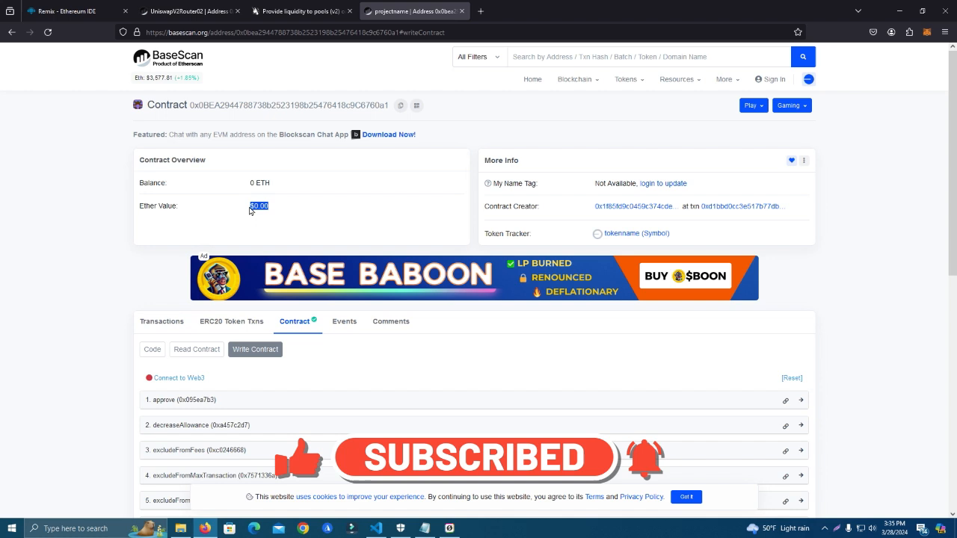
mouse_move(320, 206)
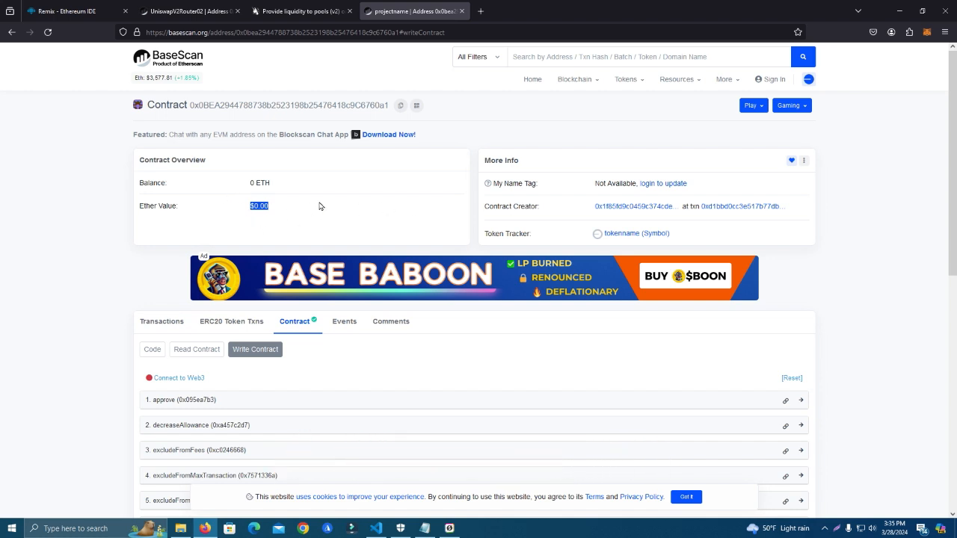
mouse_move(265, 221)
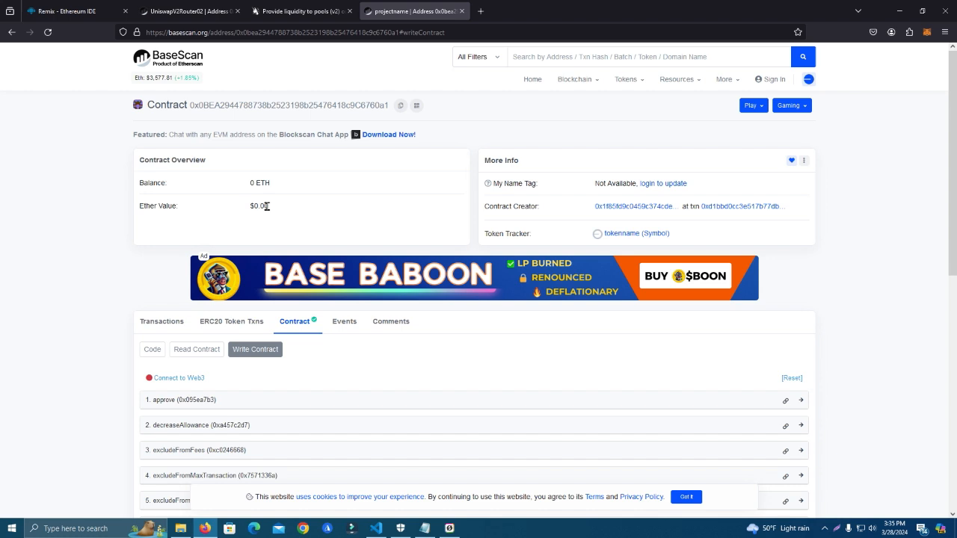
double_click(258, 206)
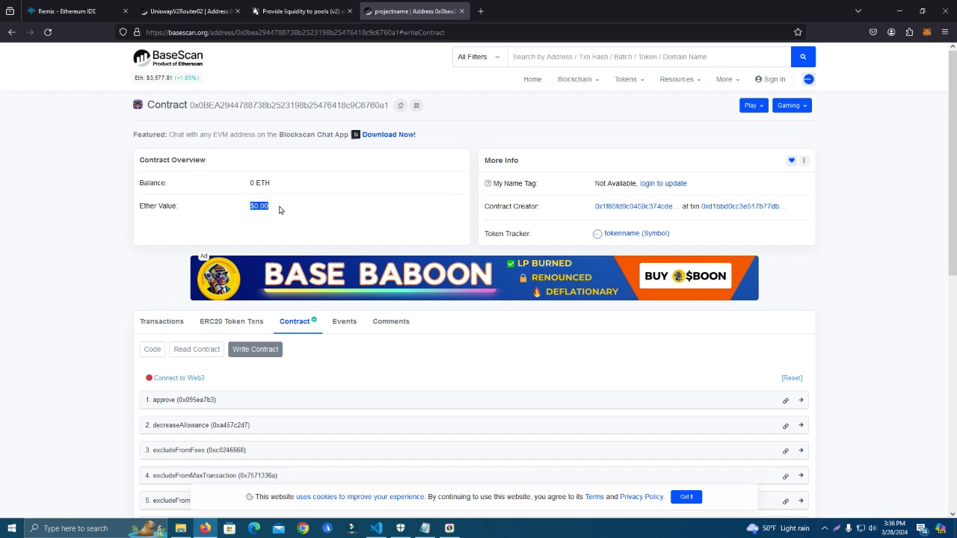
mouse_move(246, 207)
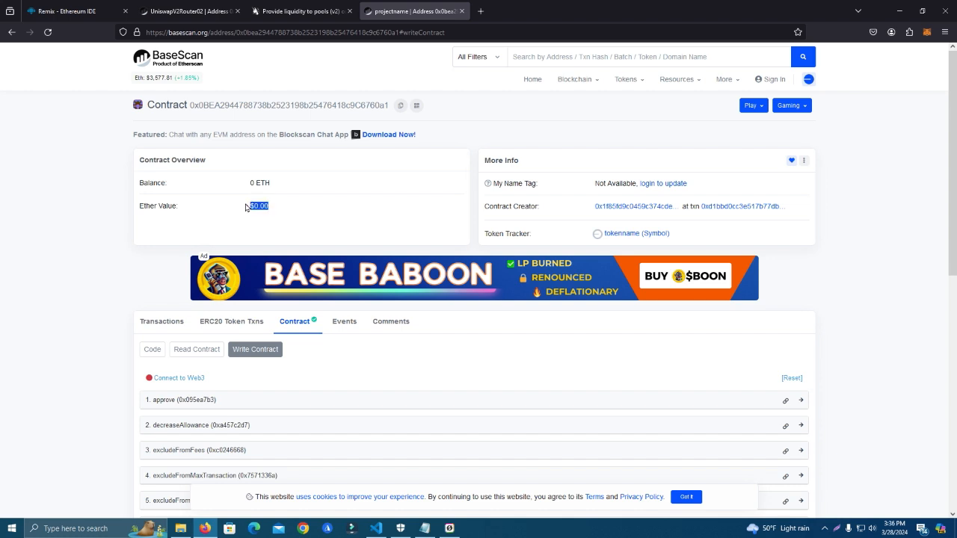
click(257, 207)
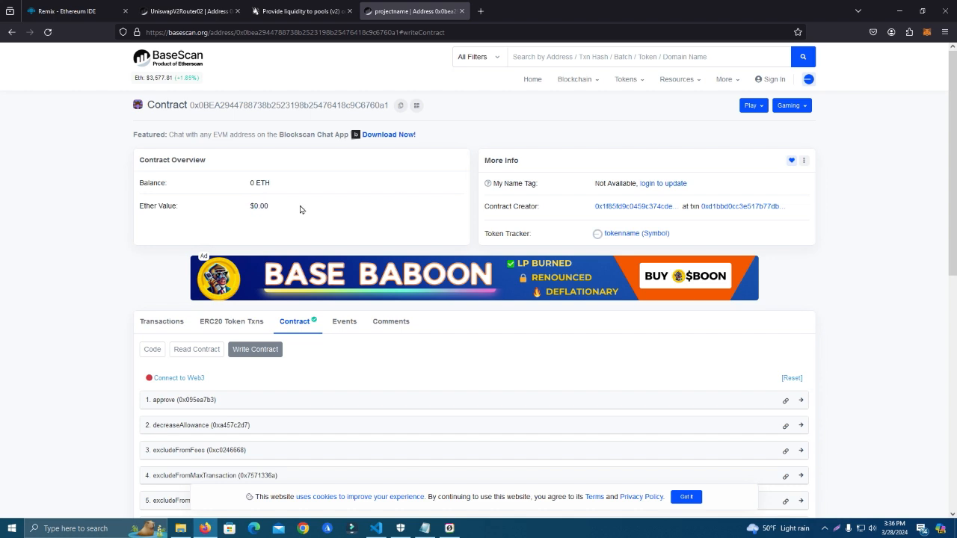
mouse_move(339, 229)
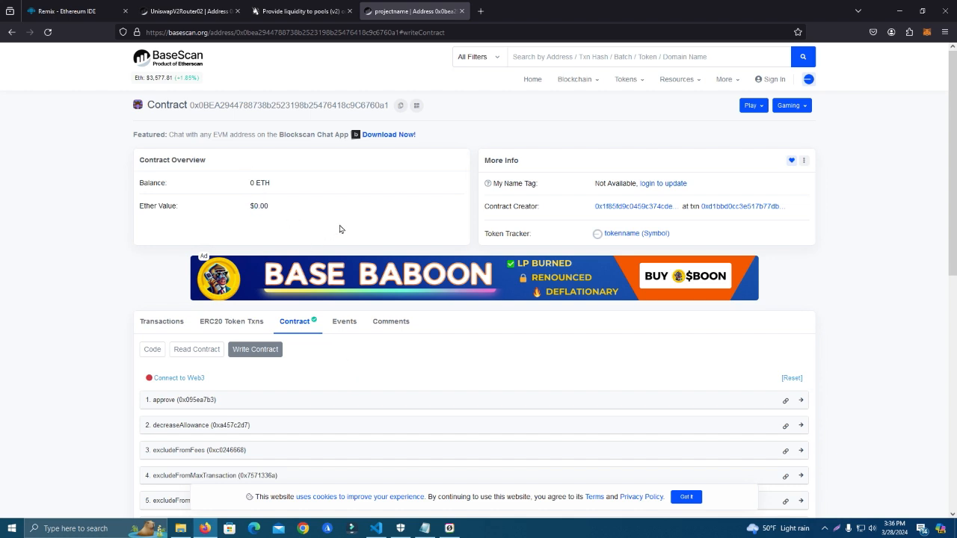